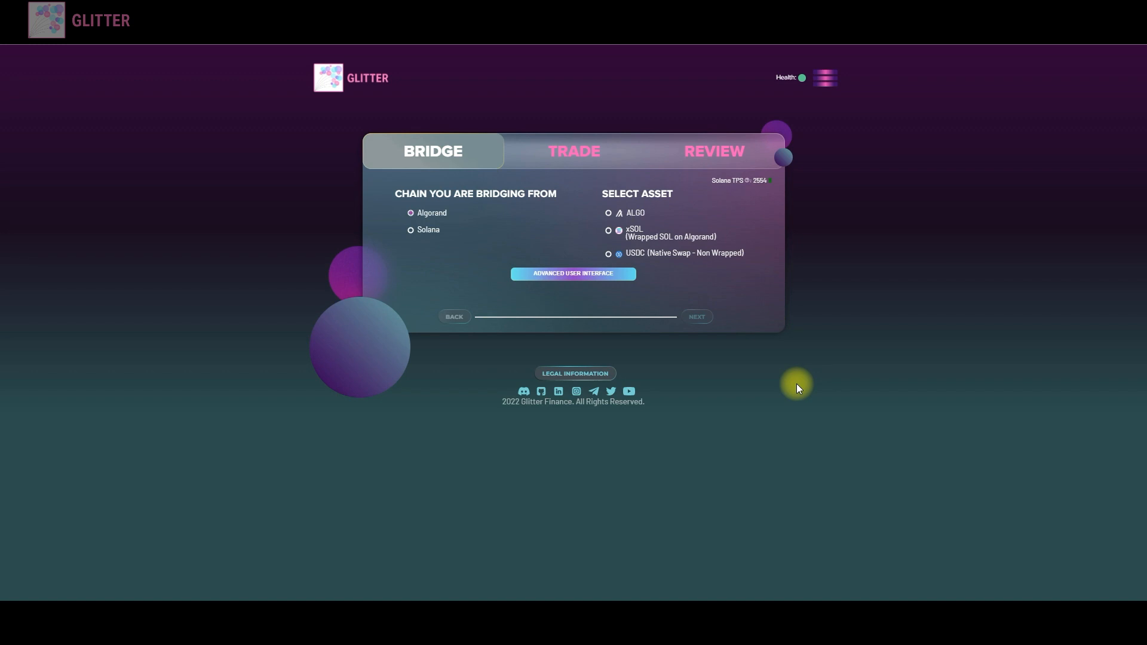
pyautogui.moveTo(849, 300)
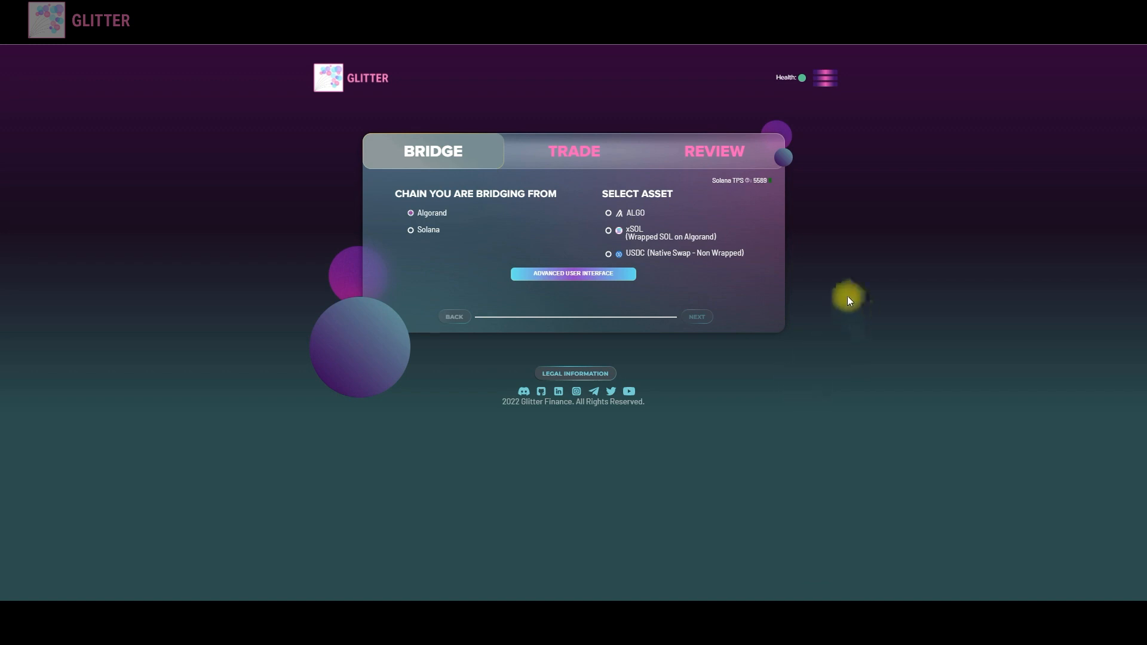
pyautogui.moveTo(475, 148)
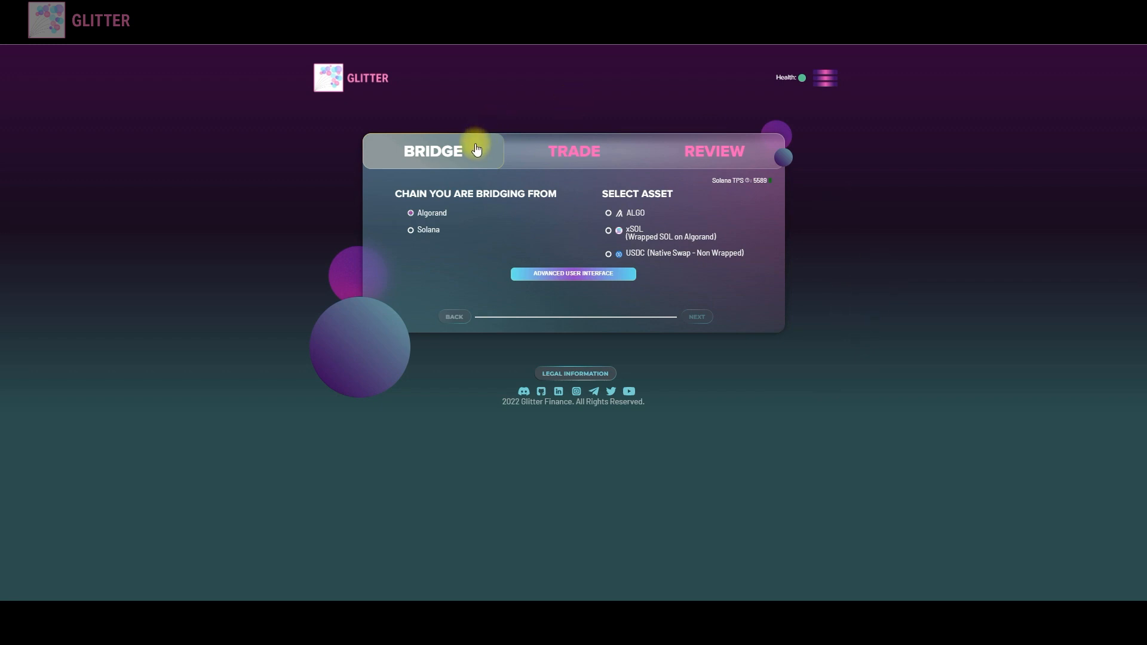
pyautogui.moveTo(589, 156)
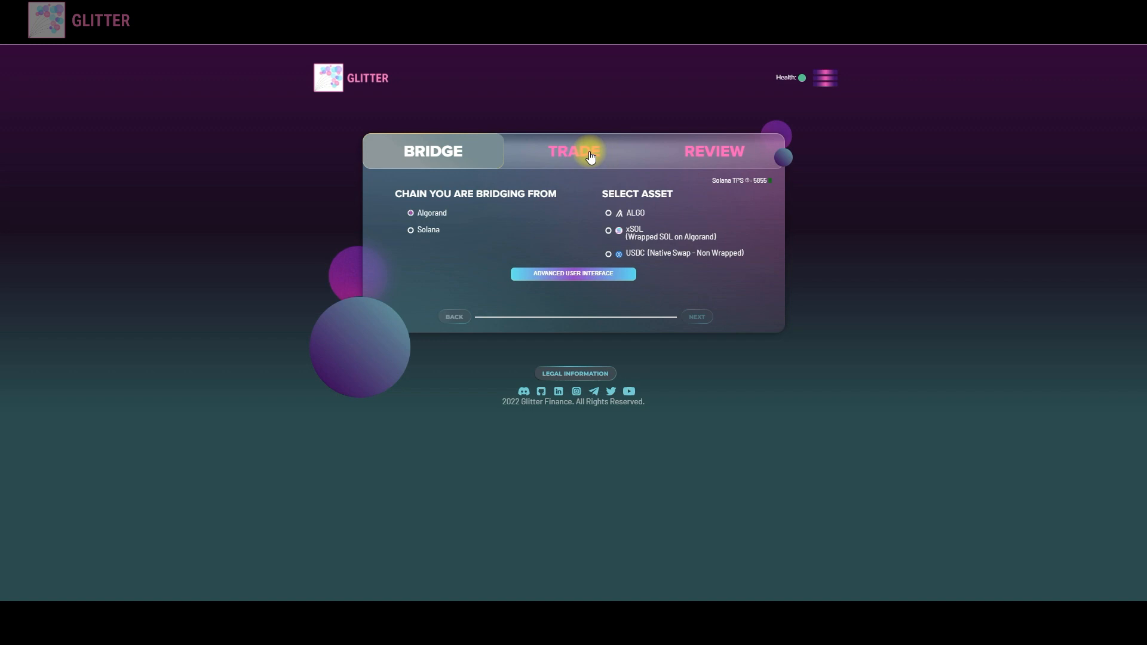
# - Browse the trading and review pages, then return to the bridge setup step
pyautogui.click(573, 151)
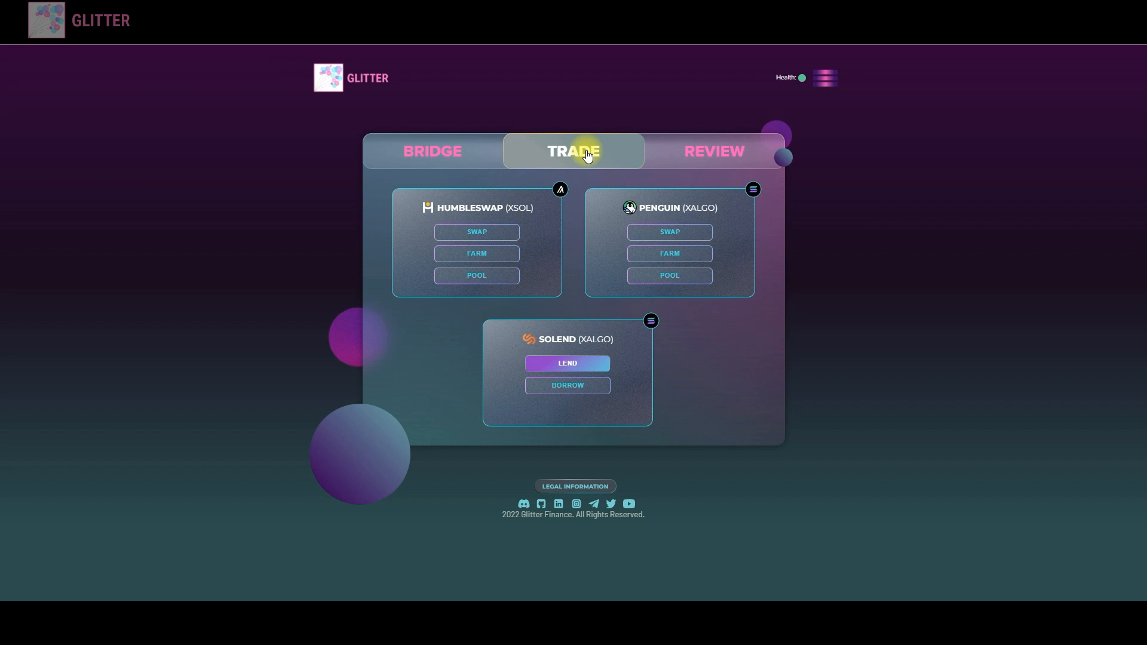
pyautogui.click(712, 151)
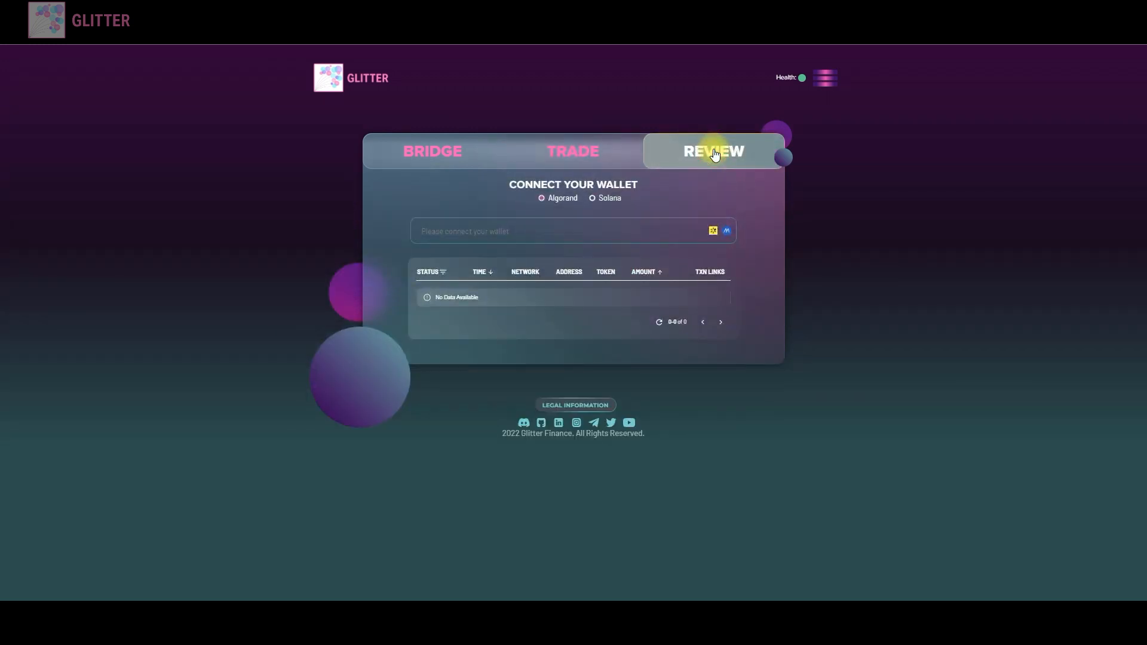
pyautogui.moveTo(637, 157)
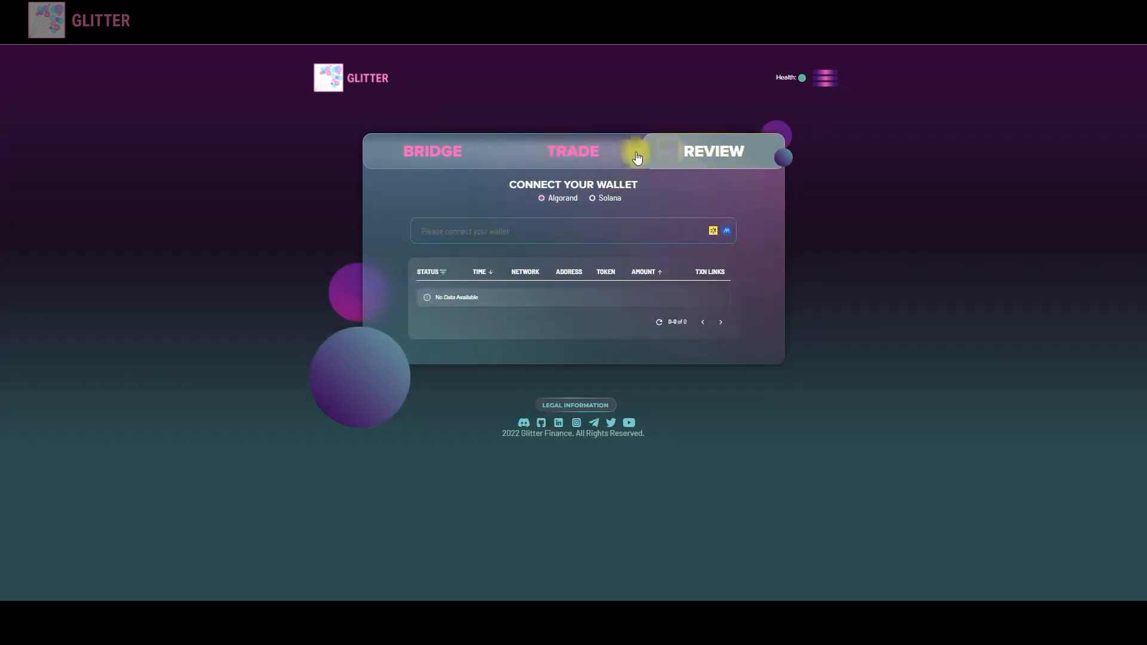
pyautogui.click(431, 152)
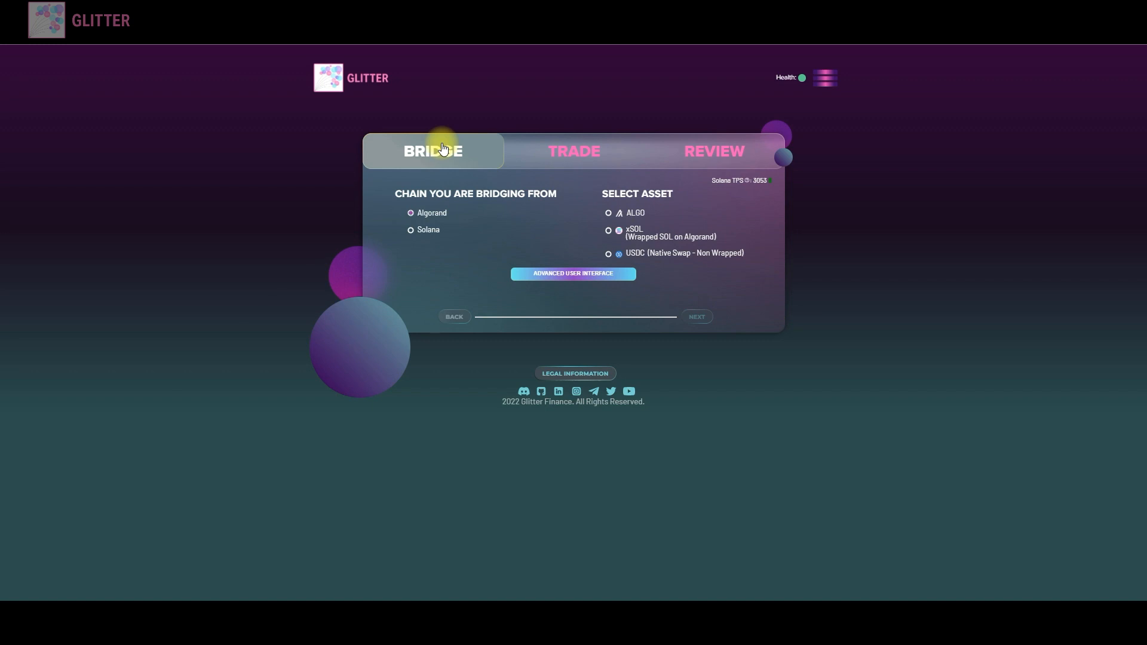
pyautogui.moveTo(463, 156)
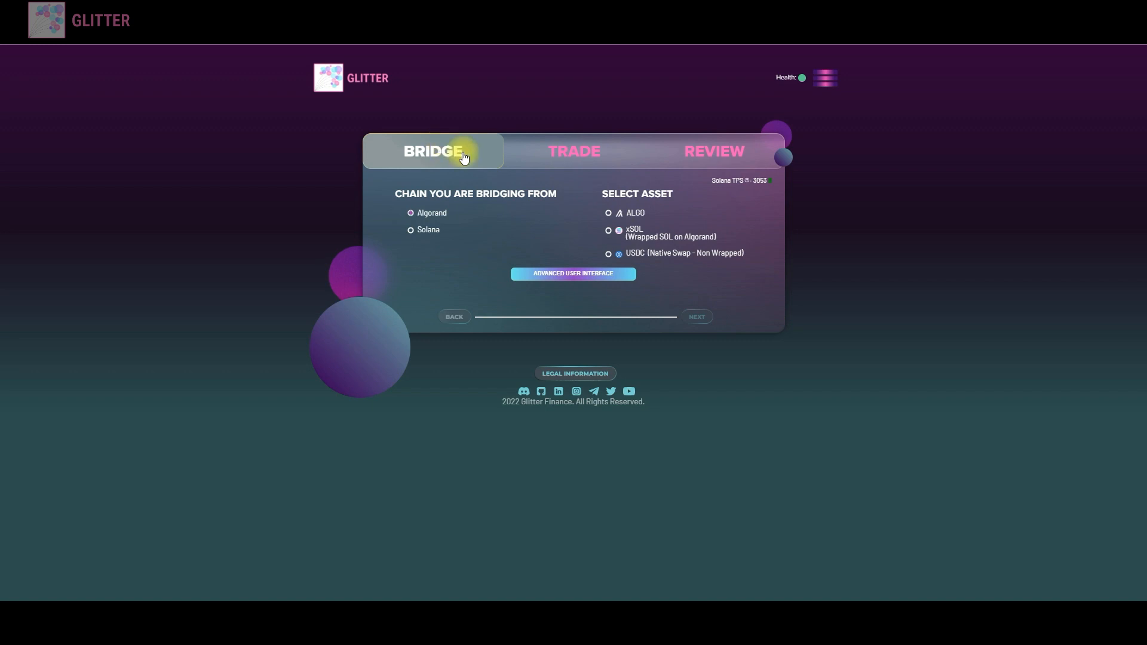
pyautogui.moveTo(635, 258)
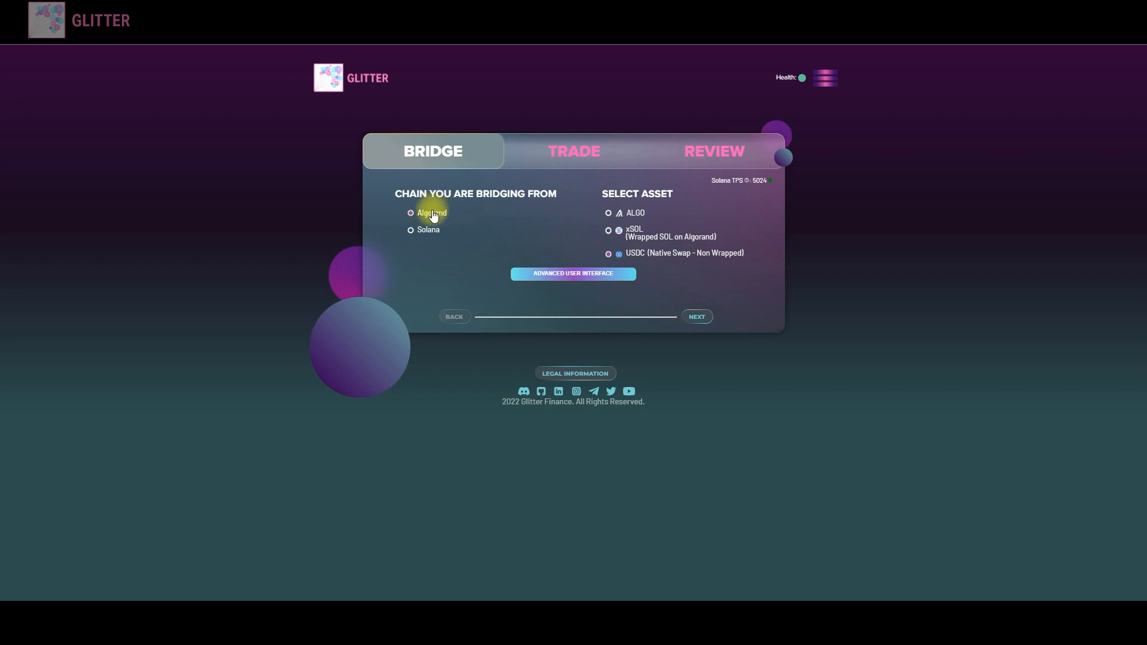
pyautogui.moveTo(695, 284)
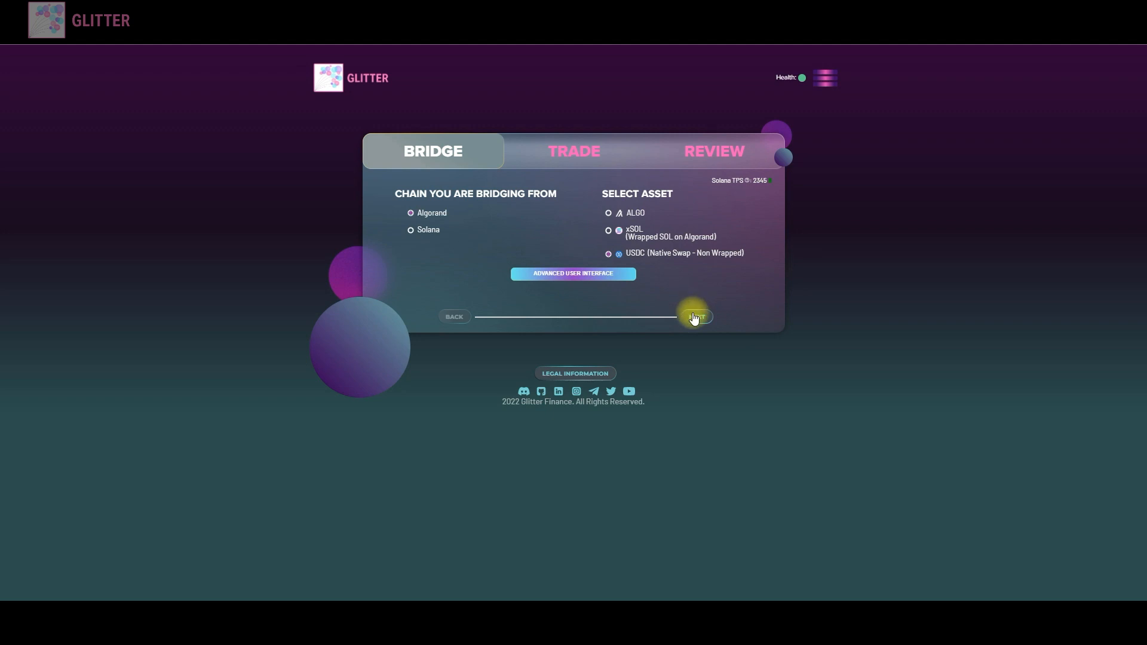
# - Connect the MyAlgo wallet for Algorand USDC and the Solana destination wallet
pyautogui.click(694, 316)
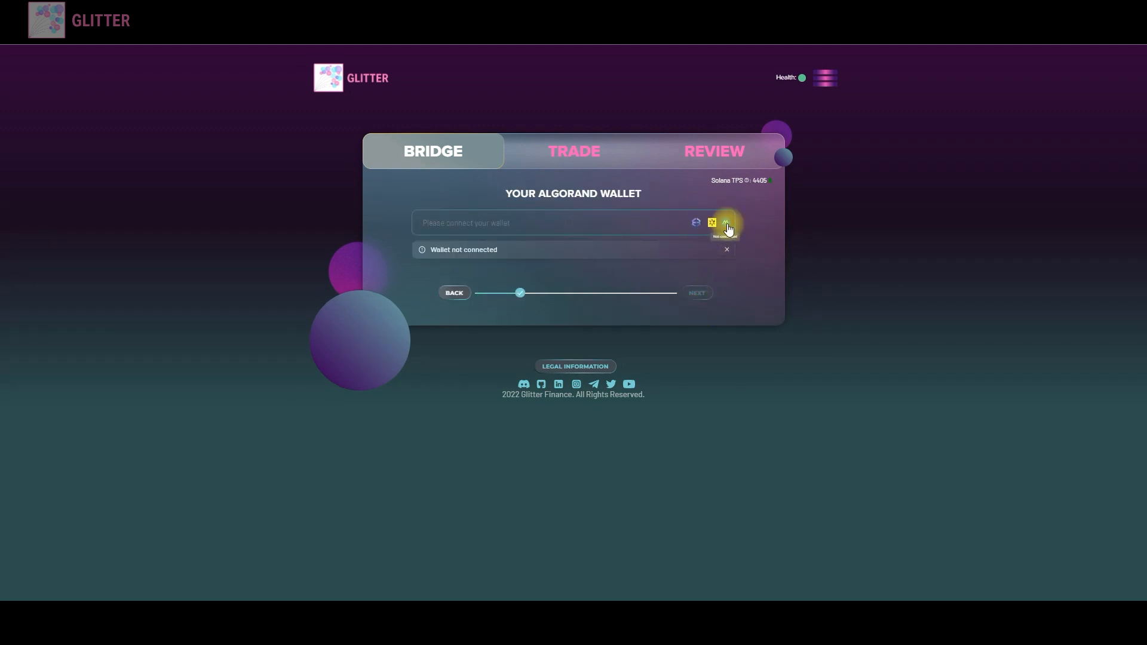
pyautogui.click(725, 222)
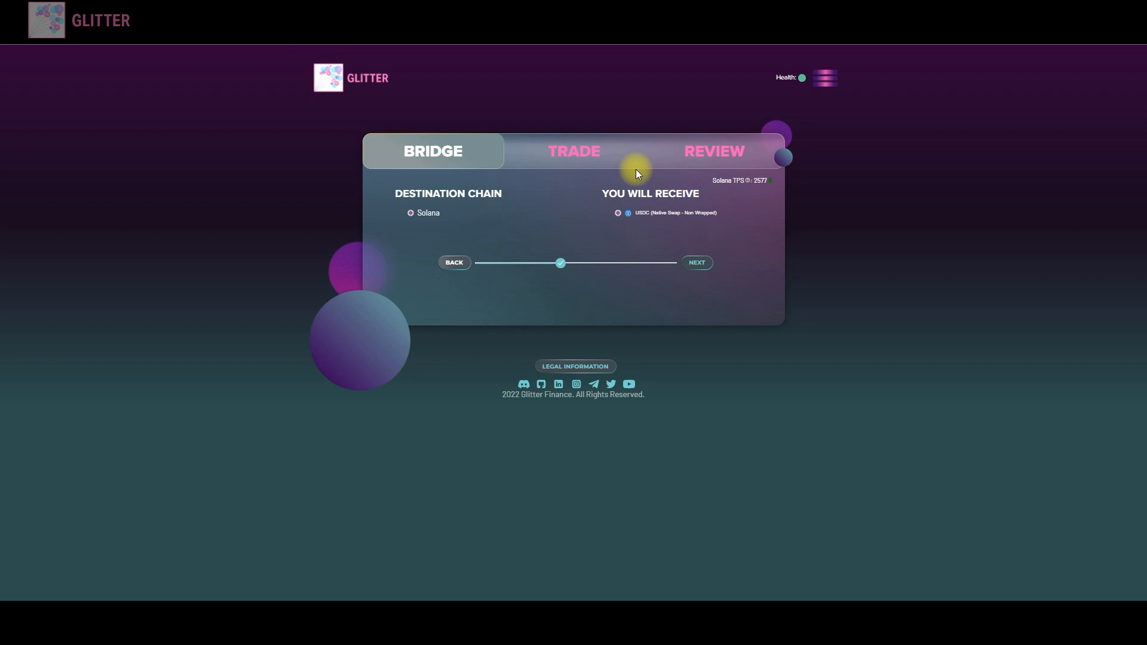
pyautogui.moveTo(625, 245)
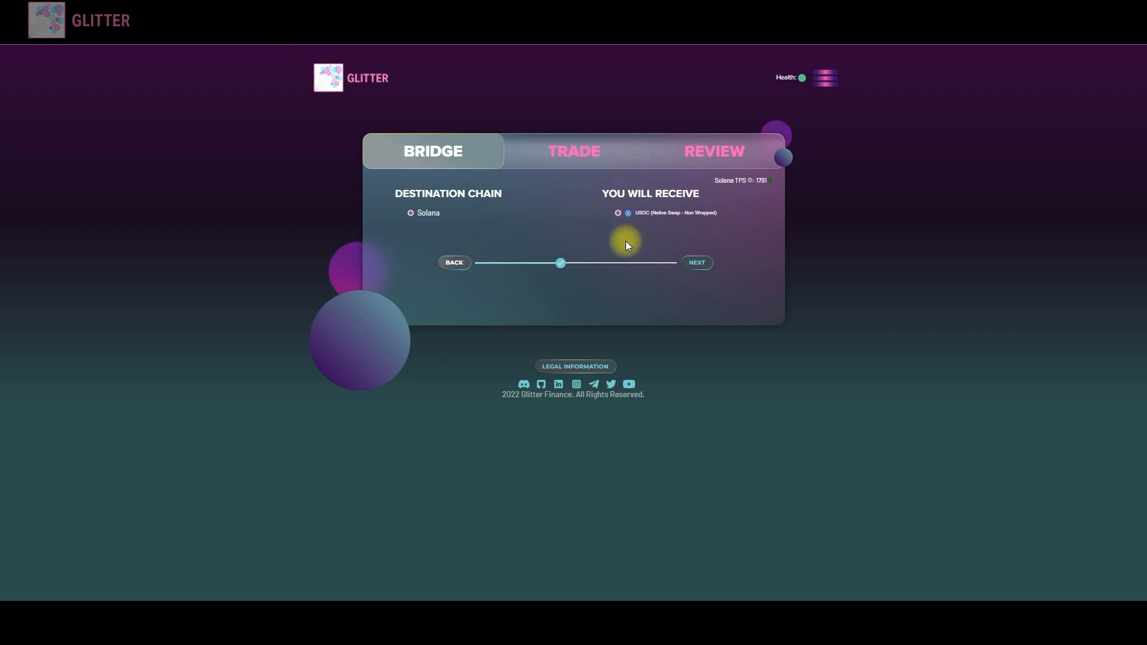
pyautogui.click(696, 262)
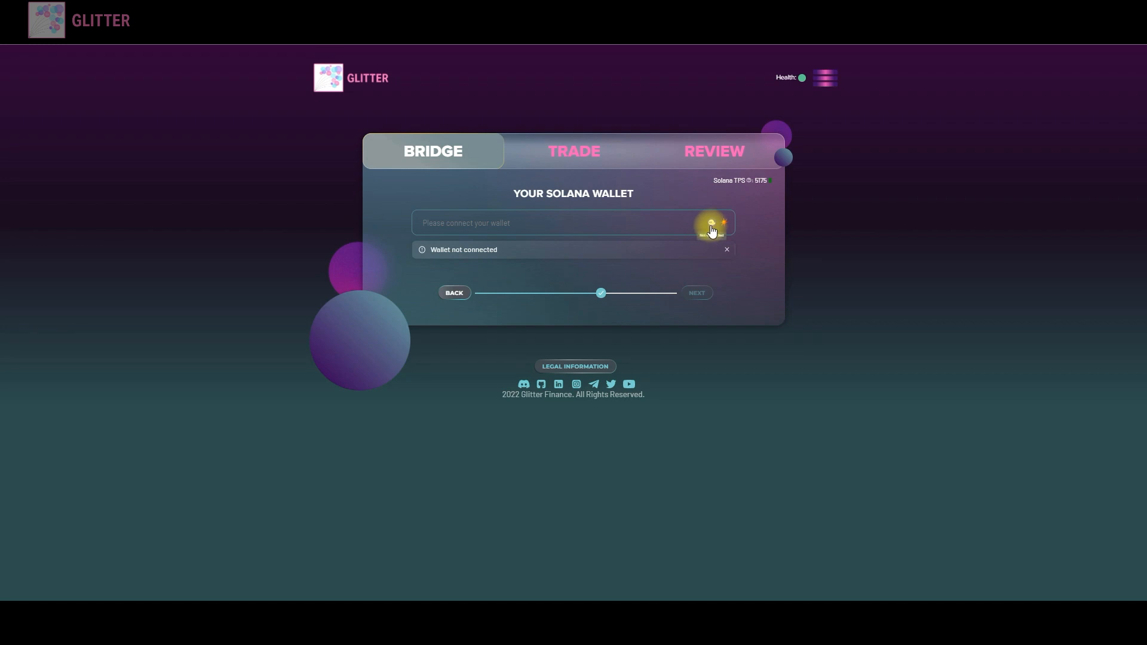
pyautogui.click(710, 224)
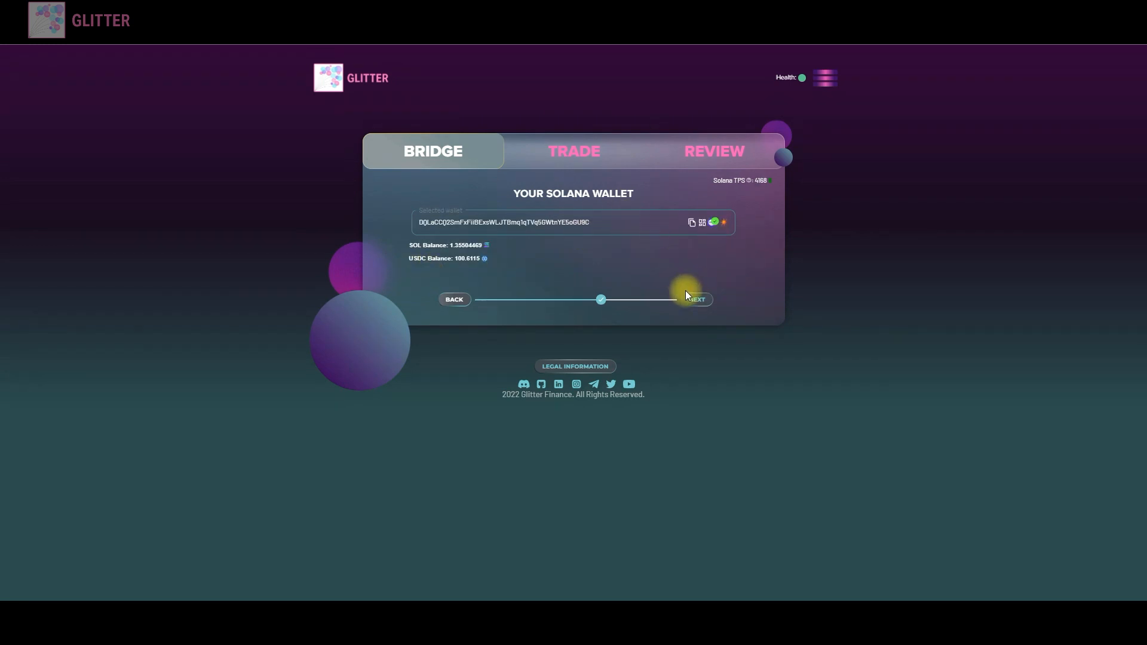
# - Enter a bridging amount of 22 USDC and reach the Algorand-to-Solana review summary
pyautogui.click(696, 299)
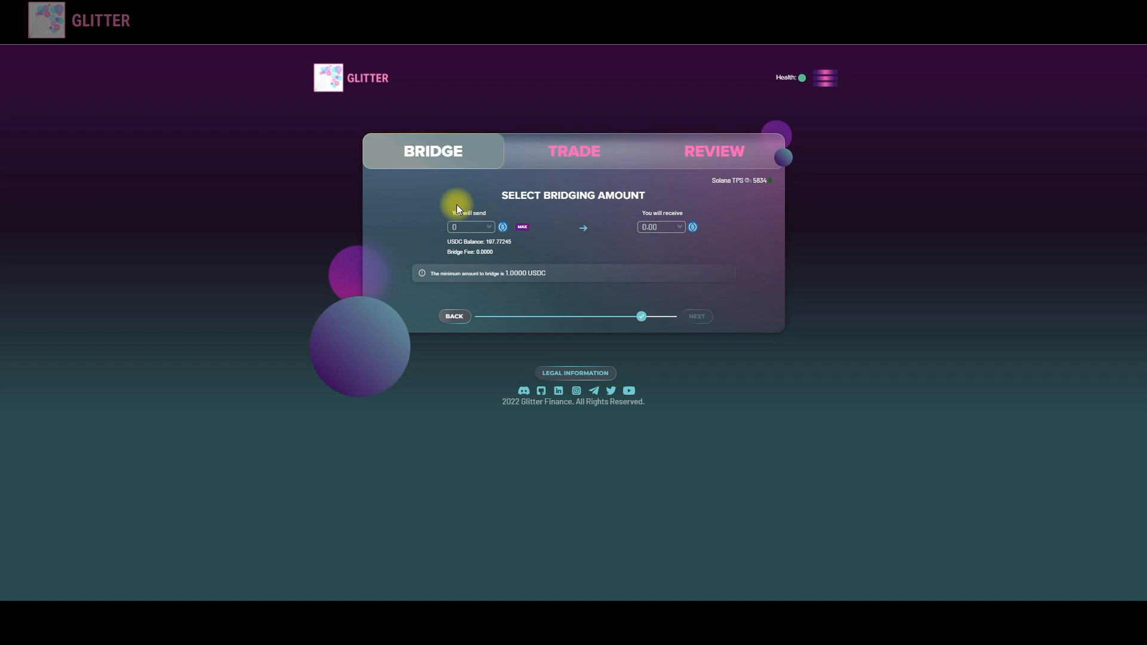
pyautogui.write('22')
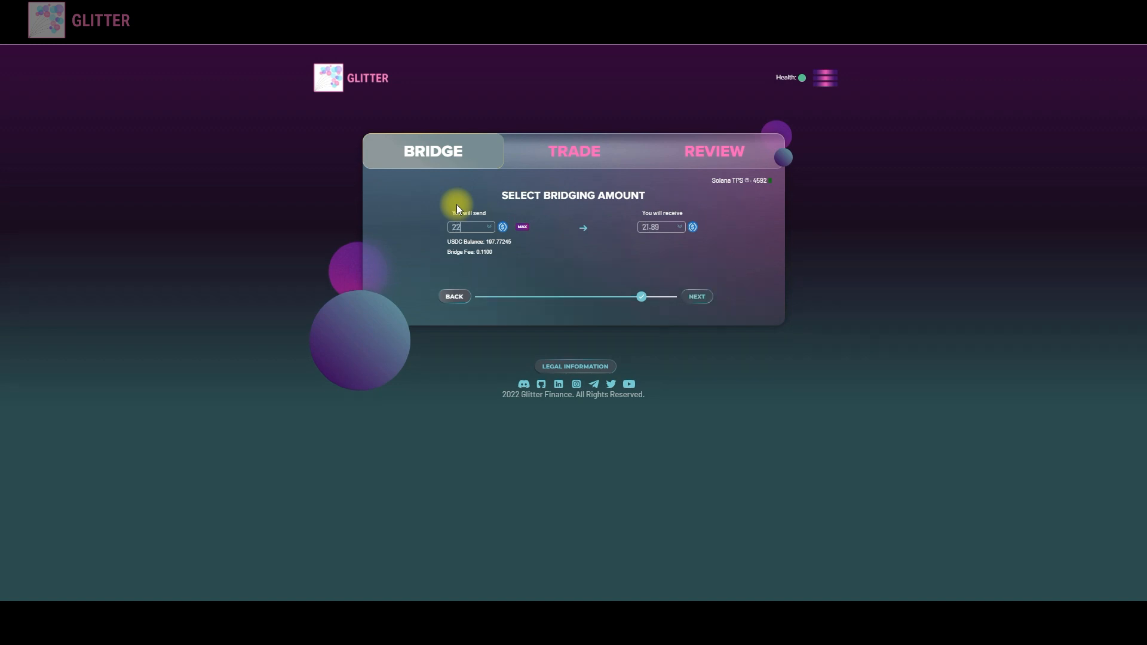
pyautogui.moveTo(654, 248)
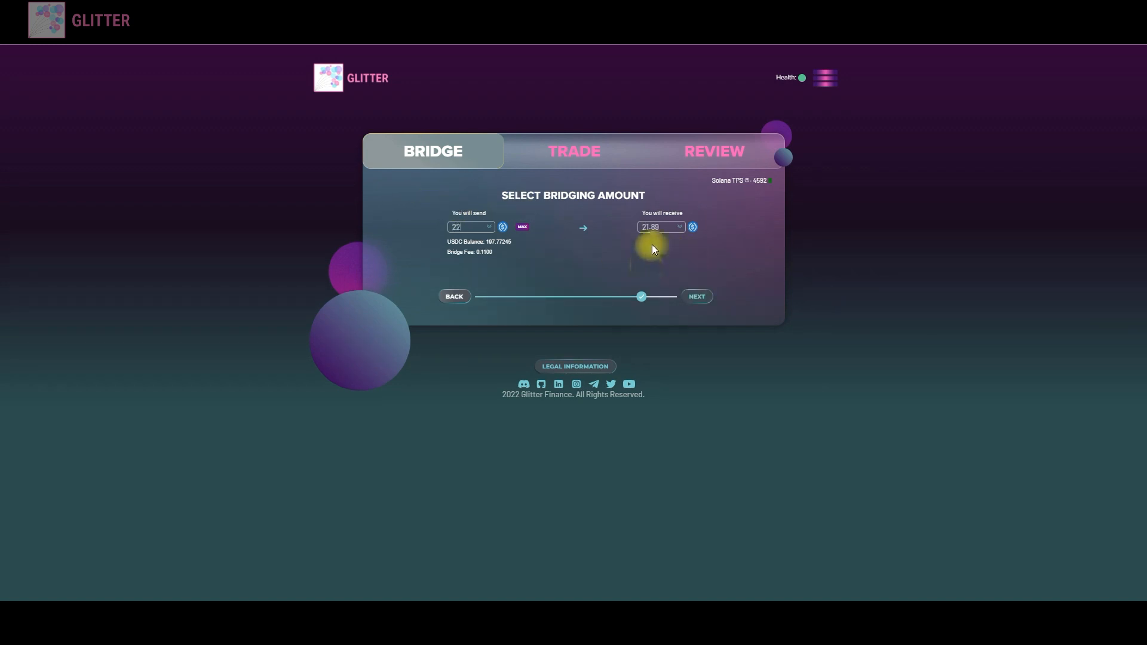
pyautogui.moveTo(727, 250)
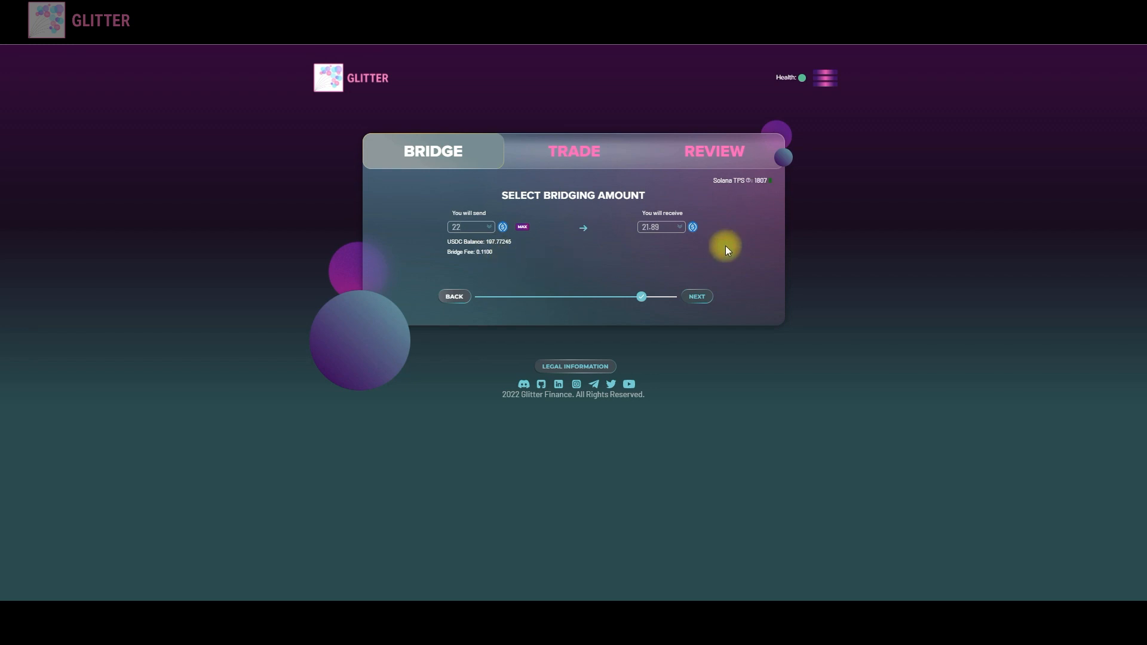
pyautogui.moveTo(467, 253)
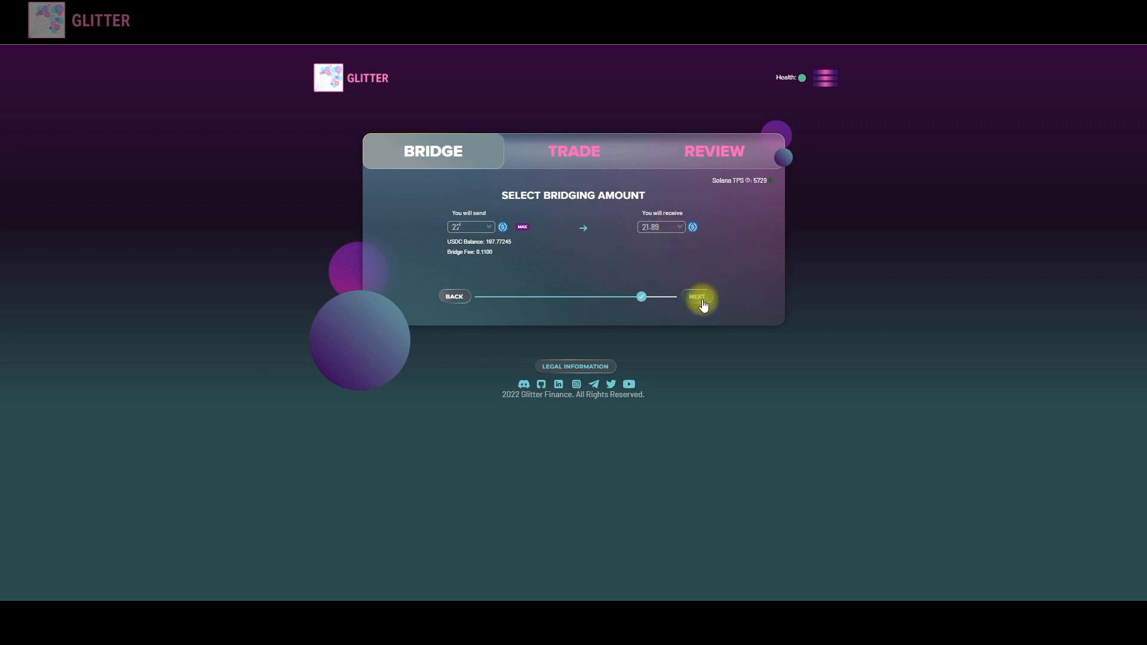
pyautogui.click(695, 296)
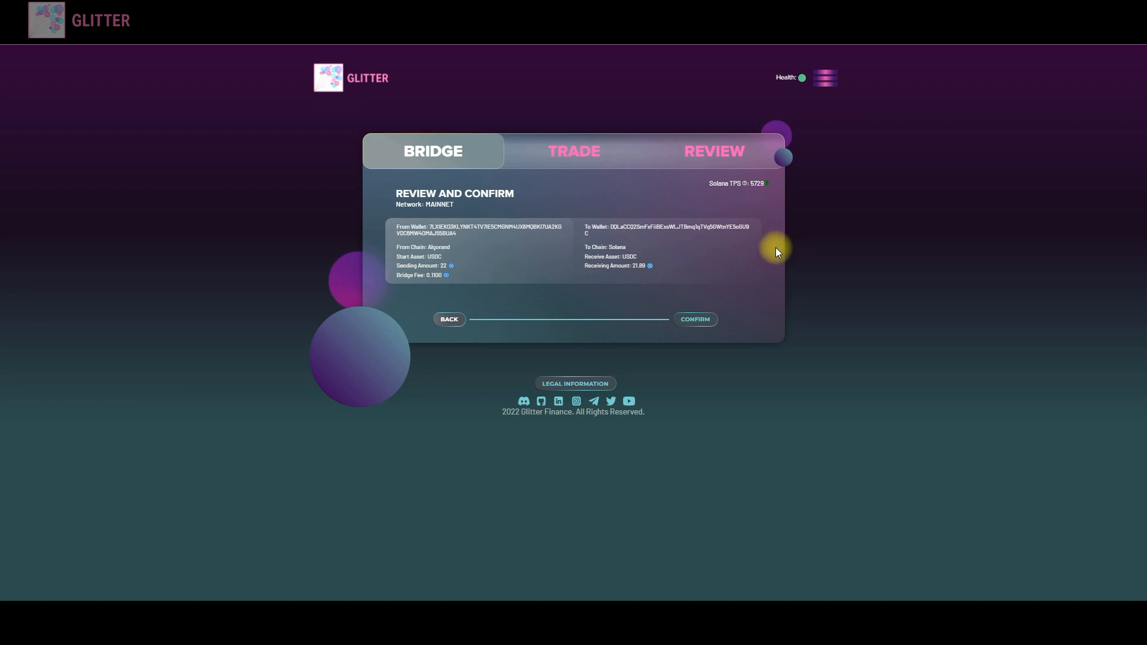
pyautogui.moveTo(366, 162)
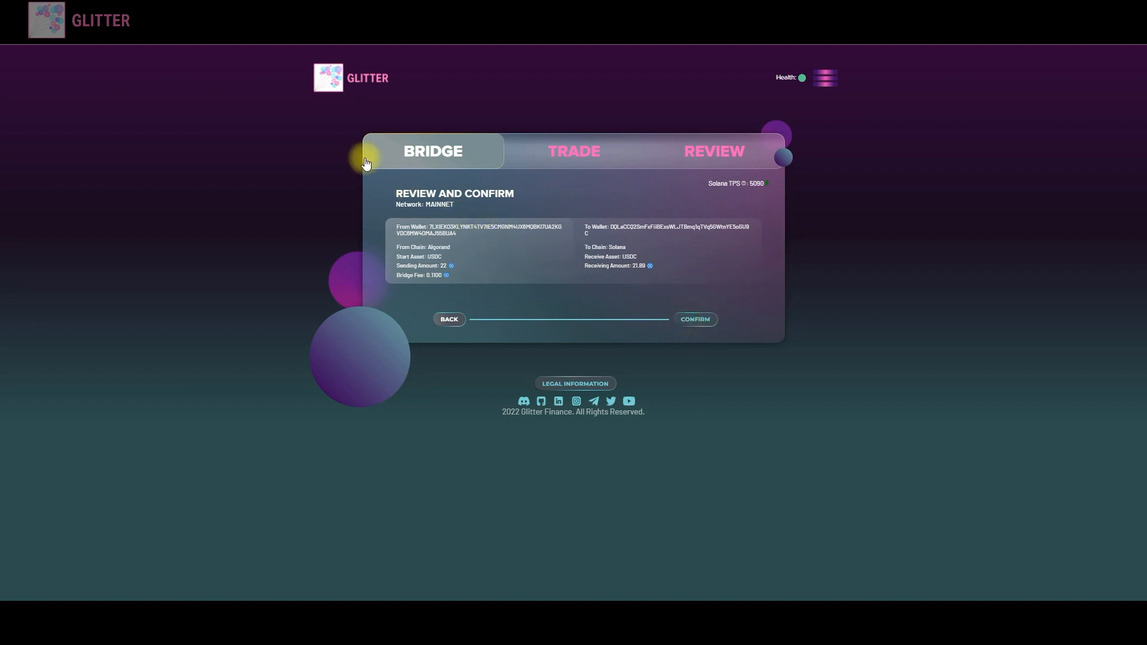
pyautogui.moveTo(382, 133)
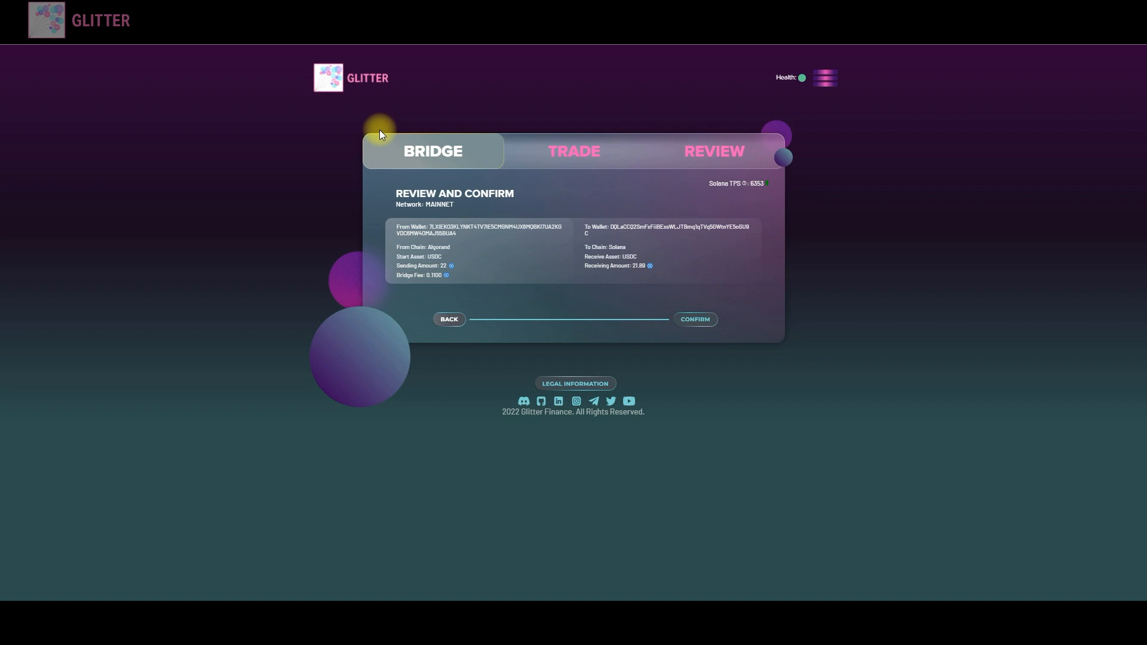
pyautogui.moveTo(496, 247)
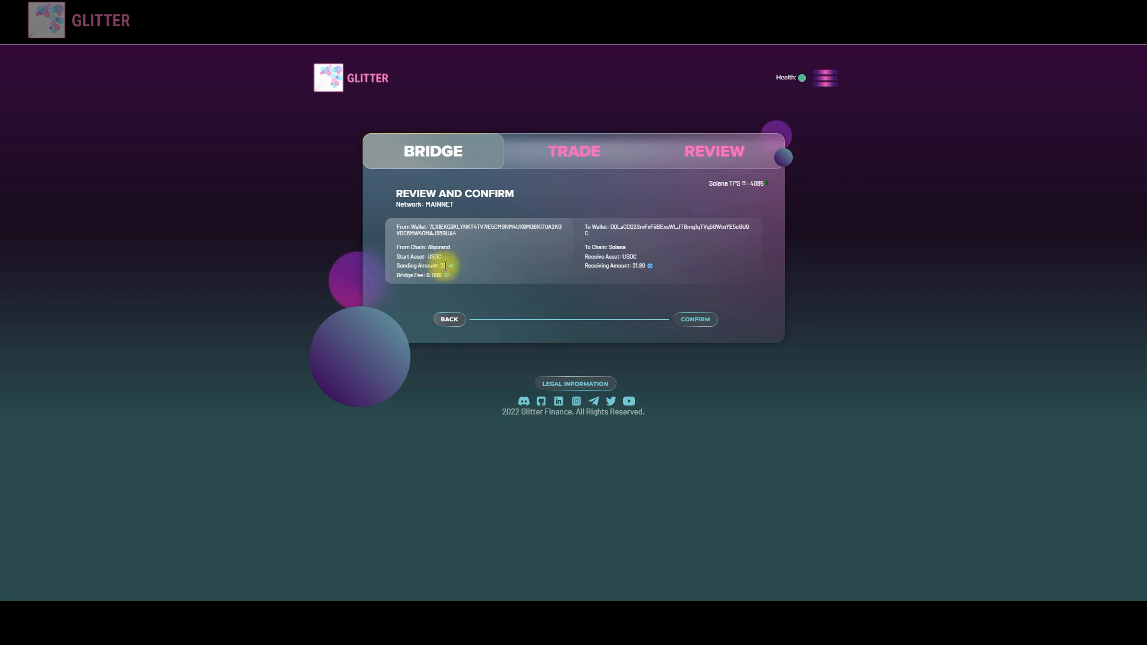
# - Confirm the transfer and sign the 22 USDC asset transfer in MyAlgo Connect
pyautogui.click(693, 319)
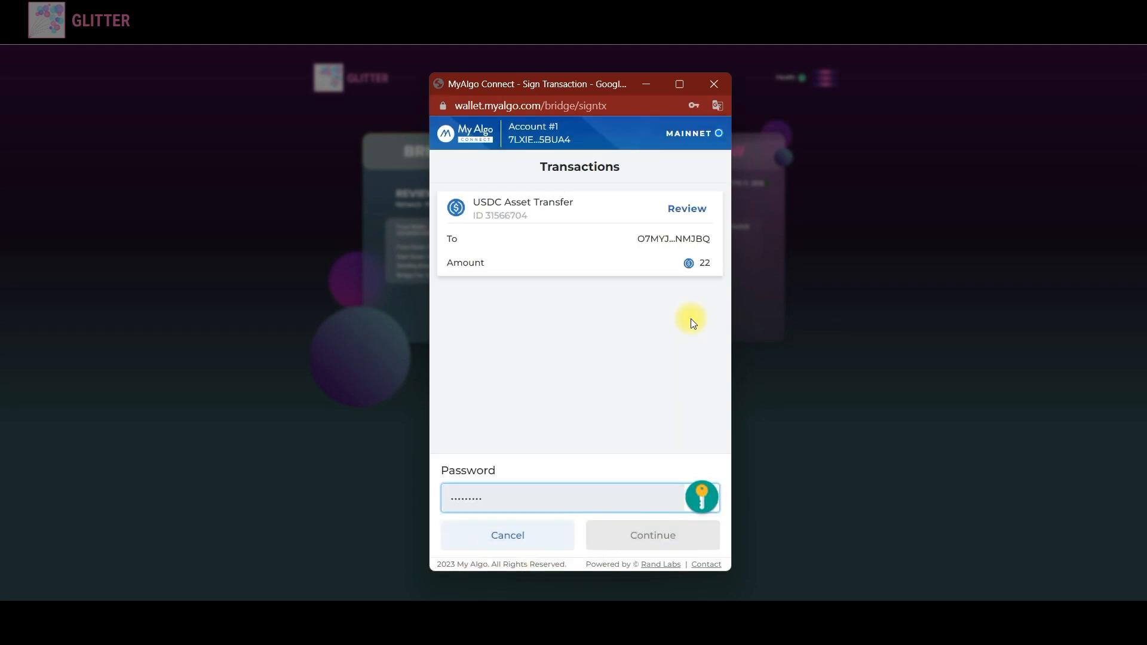
pyautogui.click(651, 535)
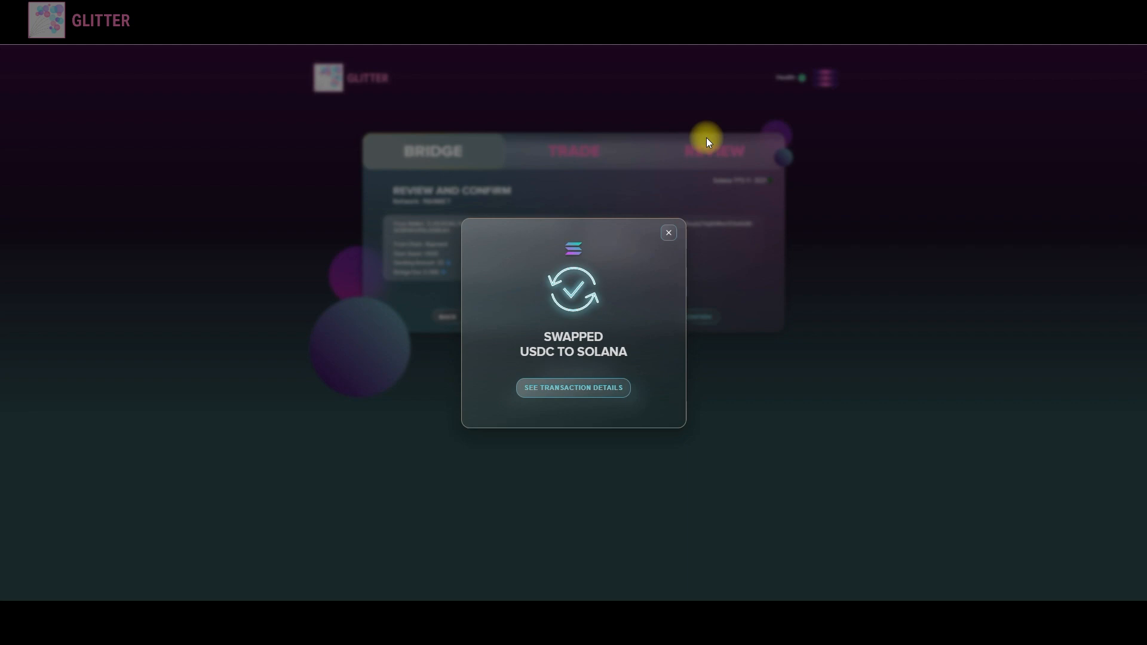
pyautogui.moveTo(569, 282)
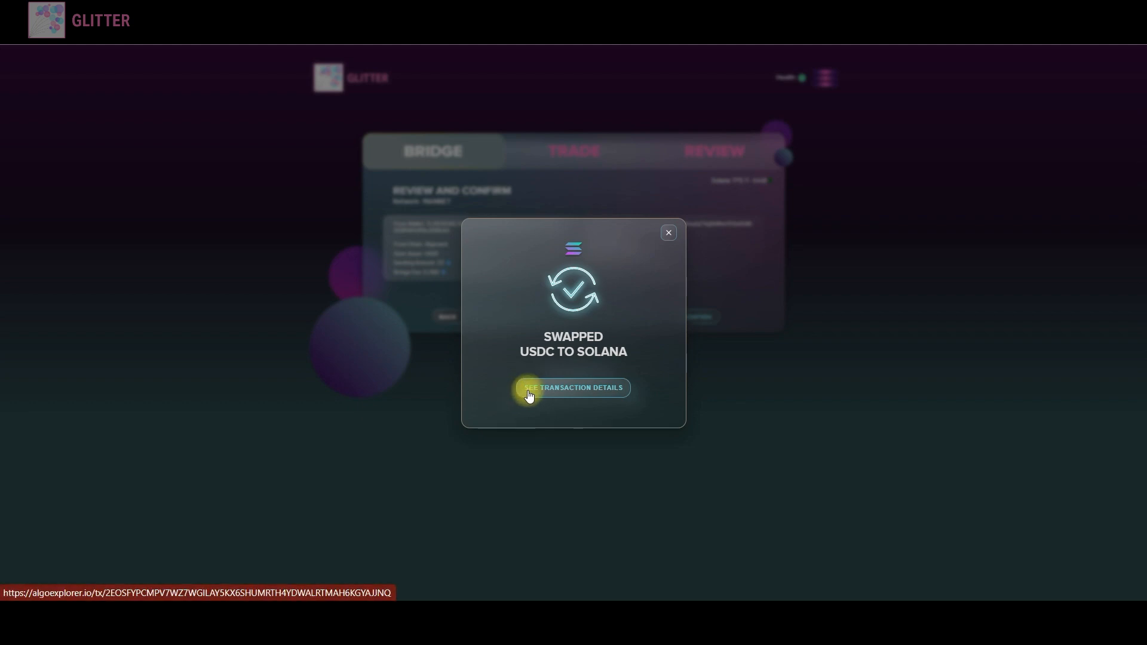
pyautogui.moveTo(586, 397)
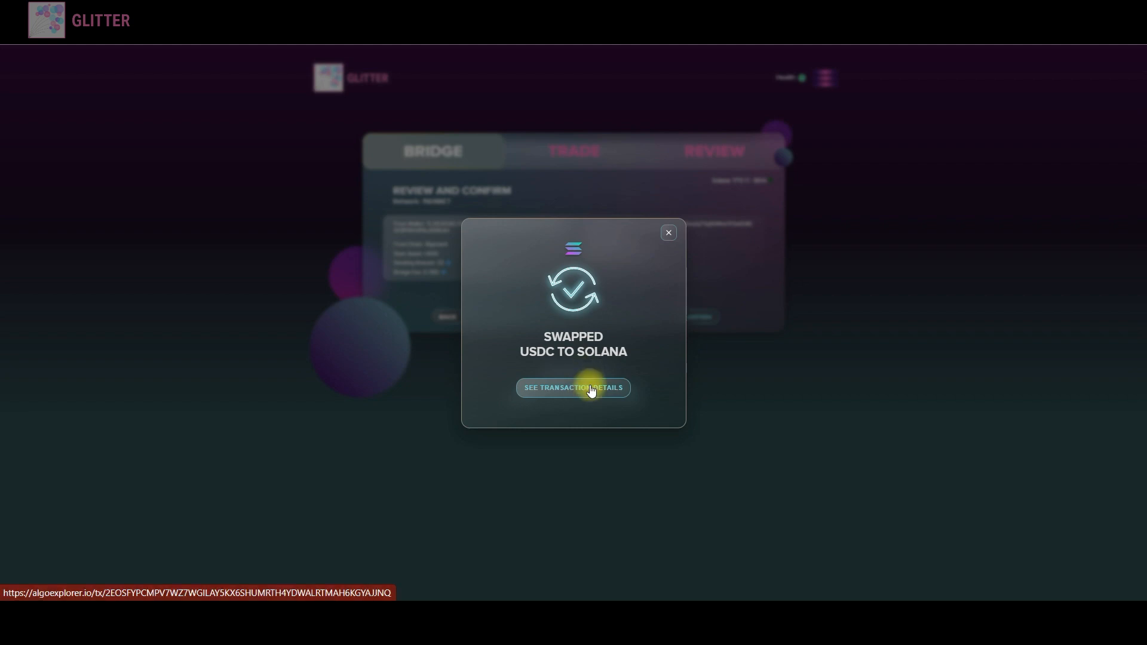
pyautogui.moveTo(722, 276)
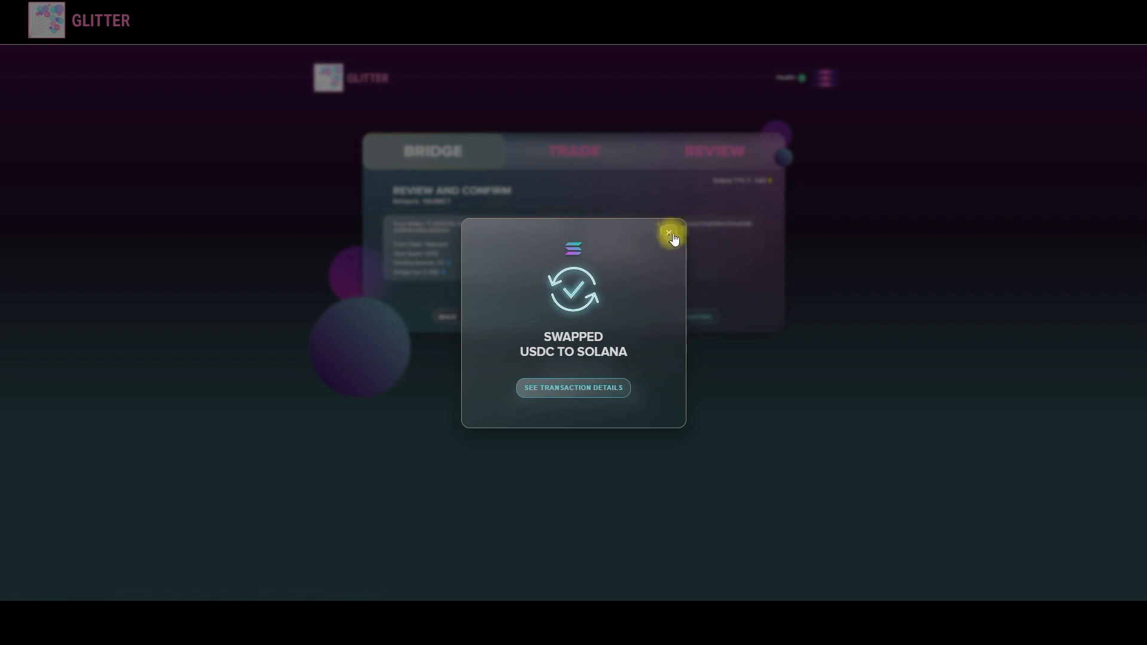
# - Dismiss the swap notice and view the history listing the successful 22 USDC transfer
pyautogui.click(670, 235)
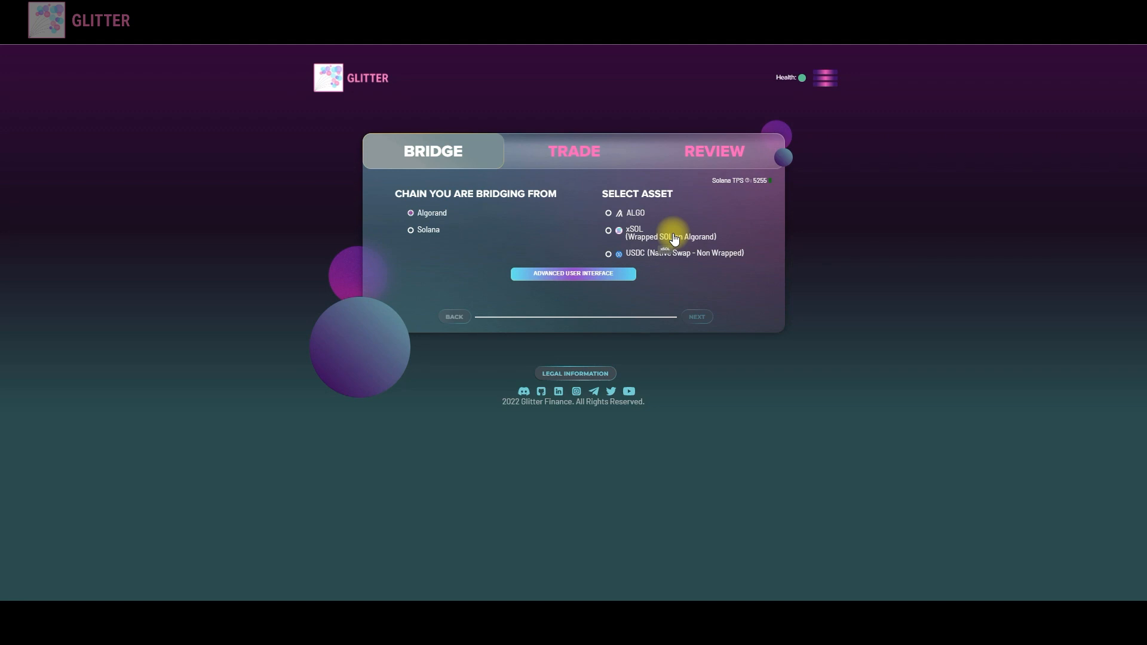
pyautogui.moveTo(613, 154)
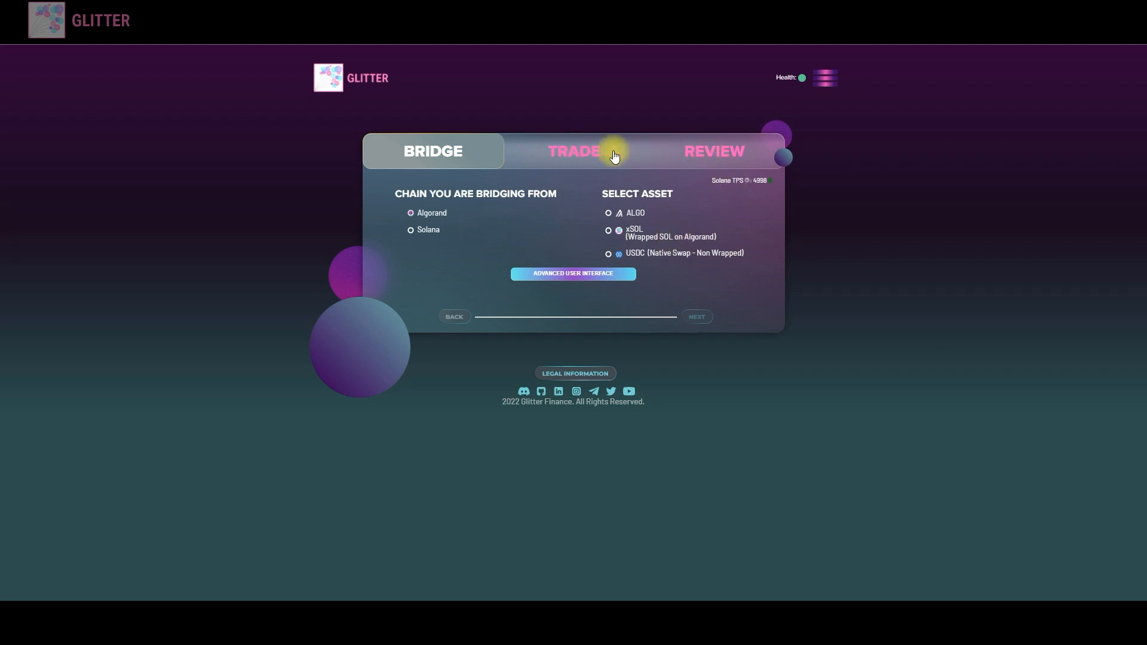
pyautogui.moveTo(708, 155)
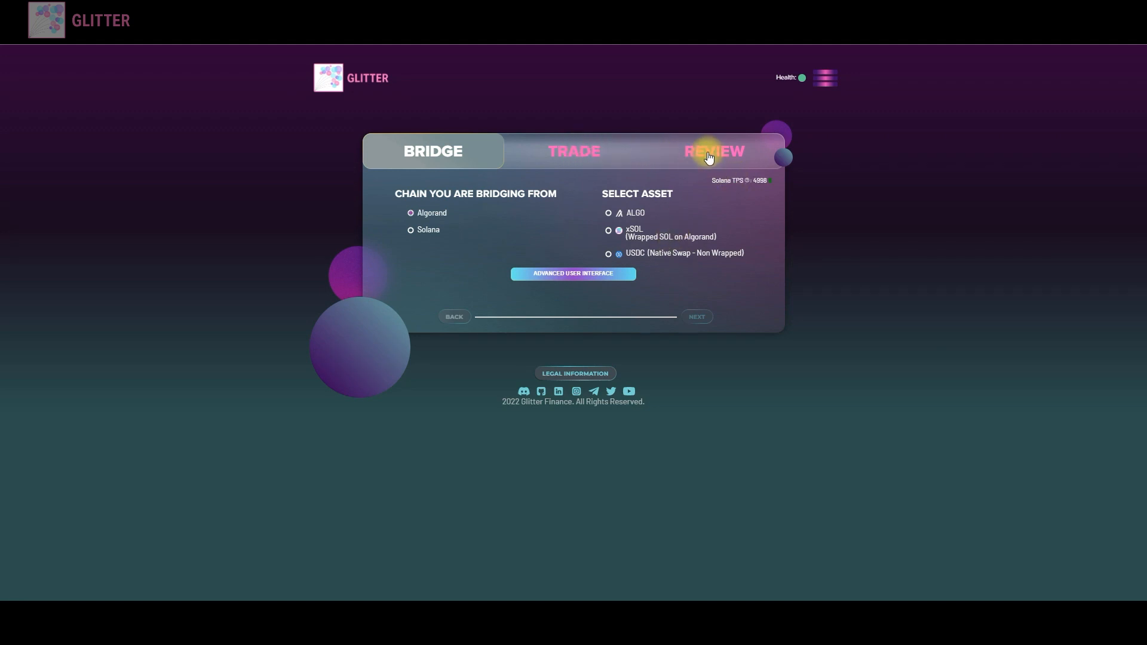
pyautogui.click(714, 151)
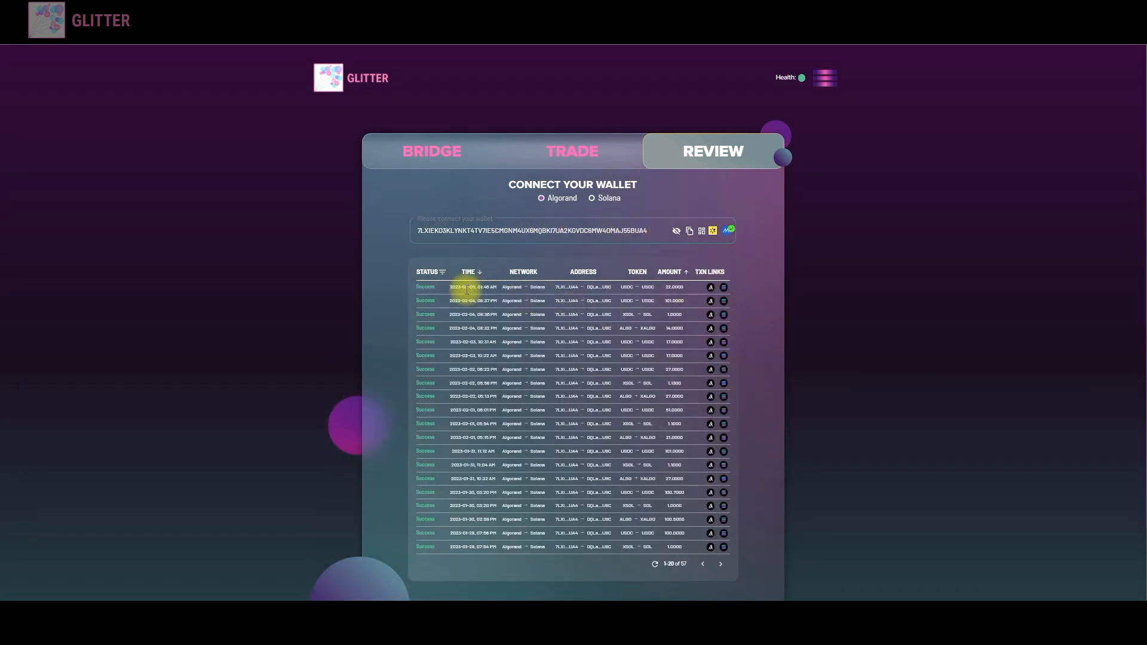
pyautogui.moveTo(710, 287)
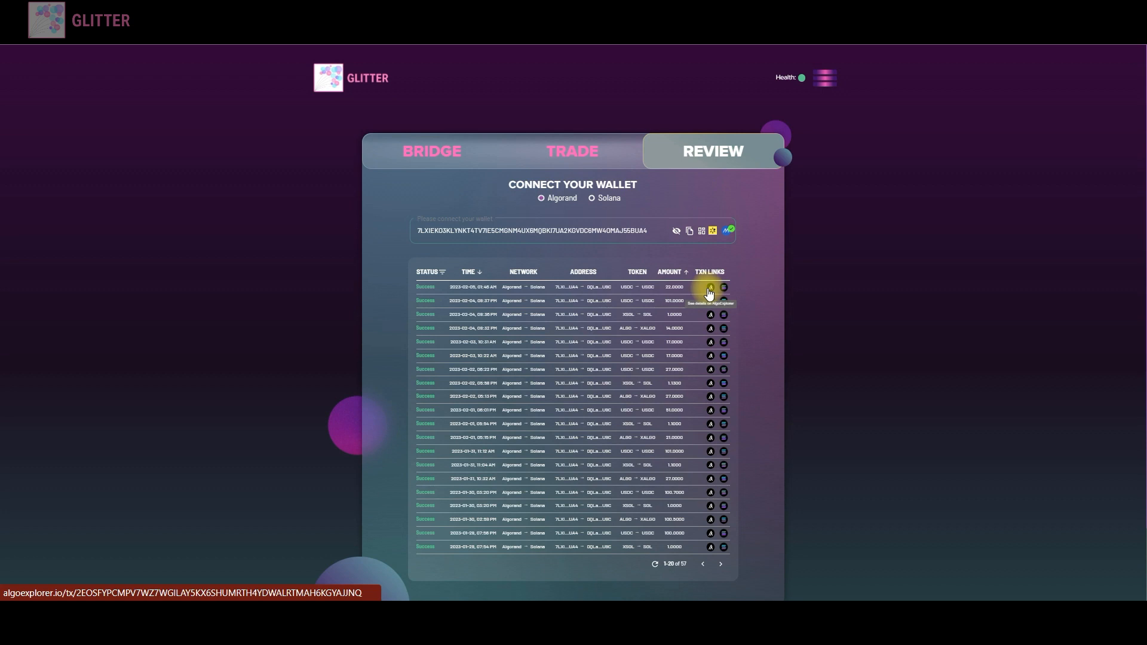
pyautogui.moveTo(708, 287)
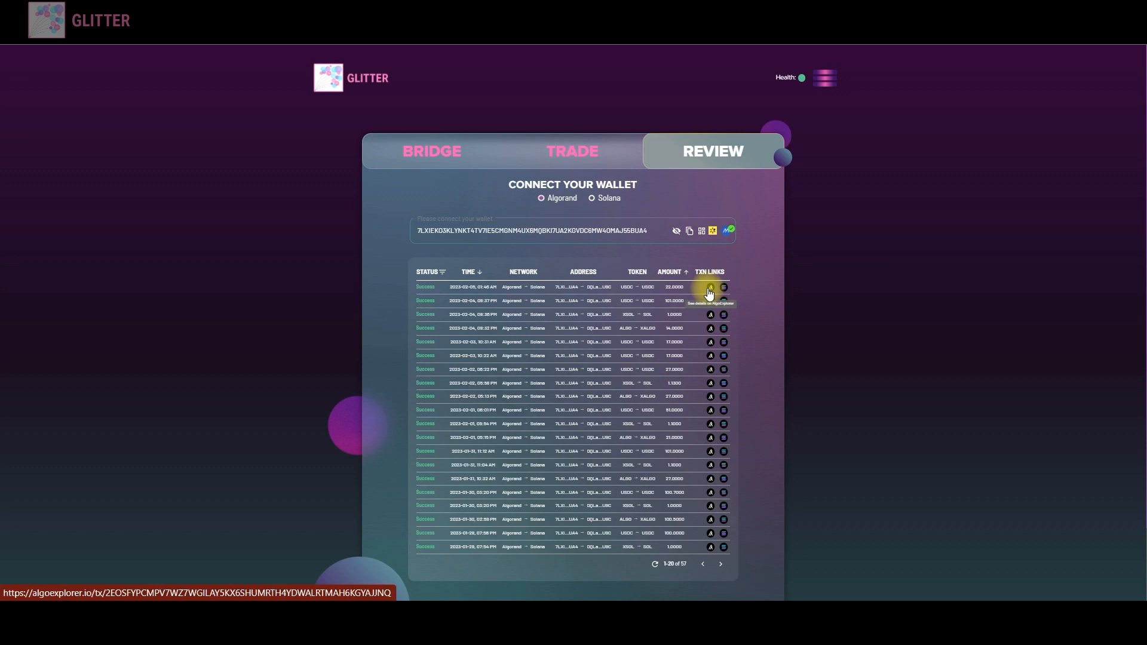
pyautogui.moveTo(724, 297)
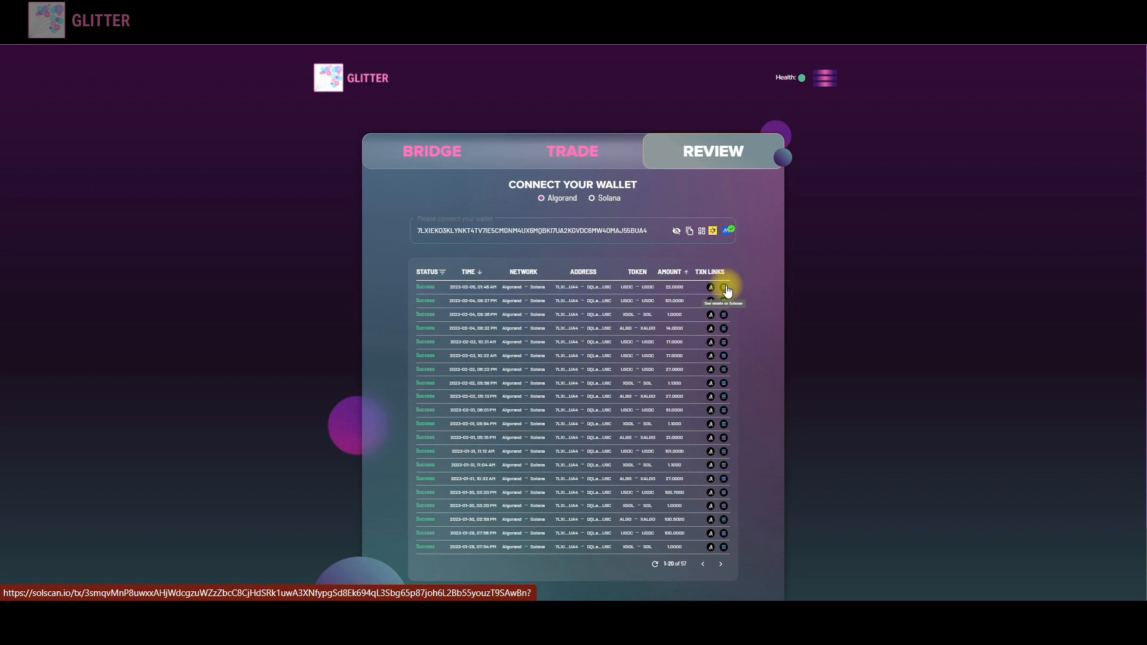
# - Check the services status page shows all online, then return to the explorer's latest transactions
pyautogui.click(432, 150)
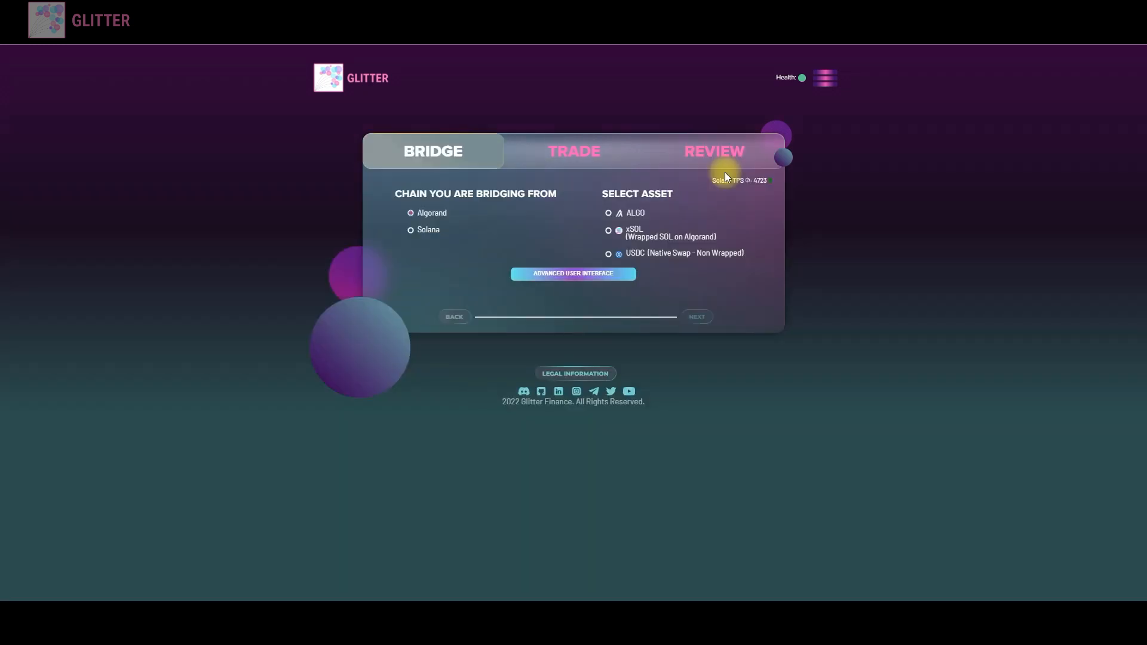
pyautogui.moveTo(788, 93)
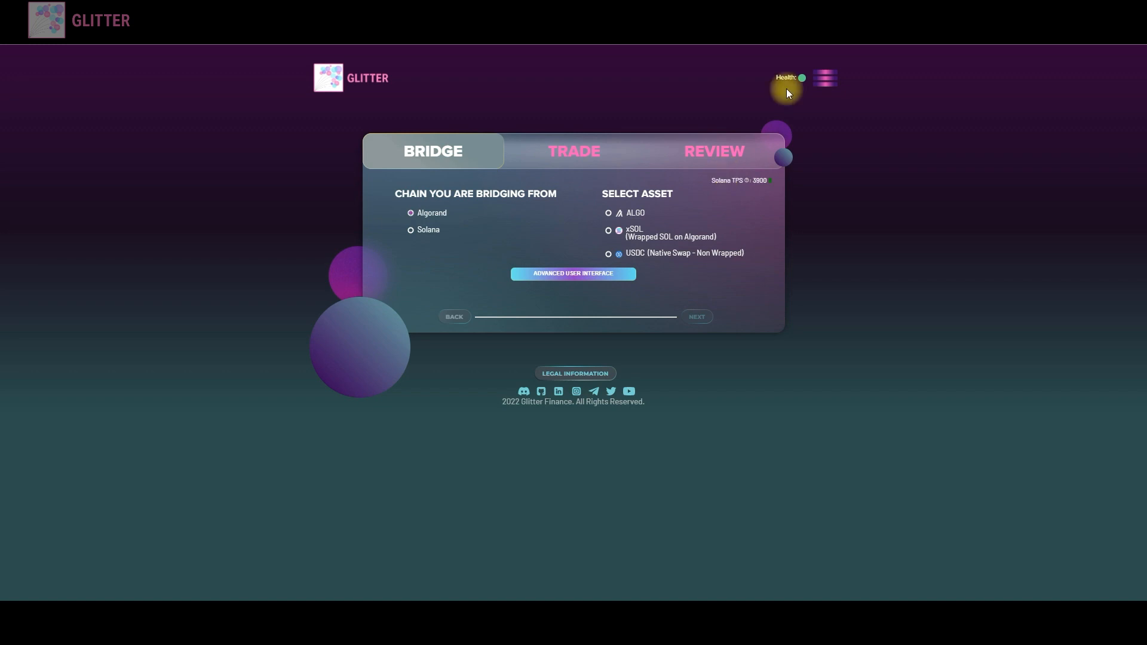
pyautogui.moveTo(802, 79)
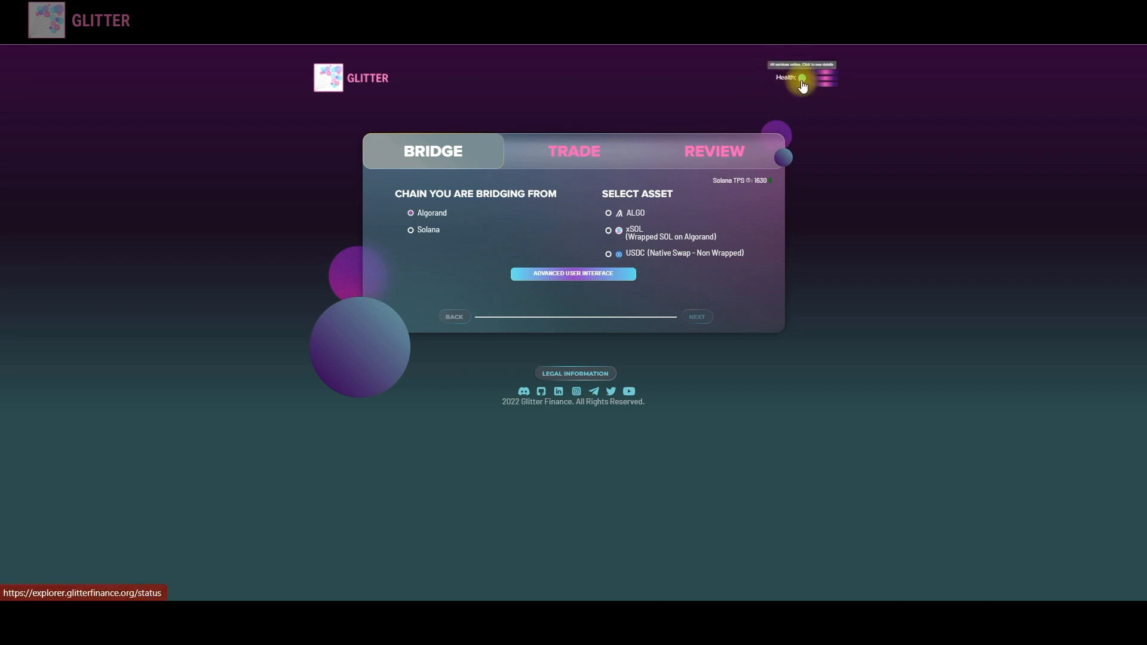
pyautogui.click(802, 79)
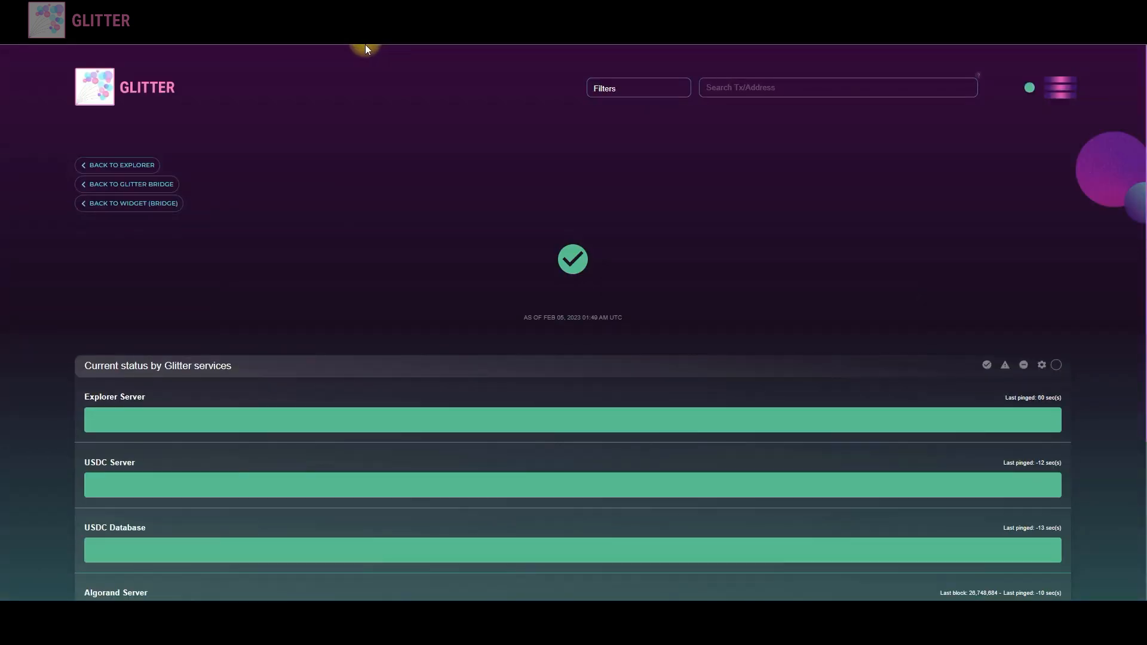
pyautogui.scroll(3)
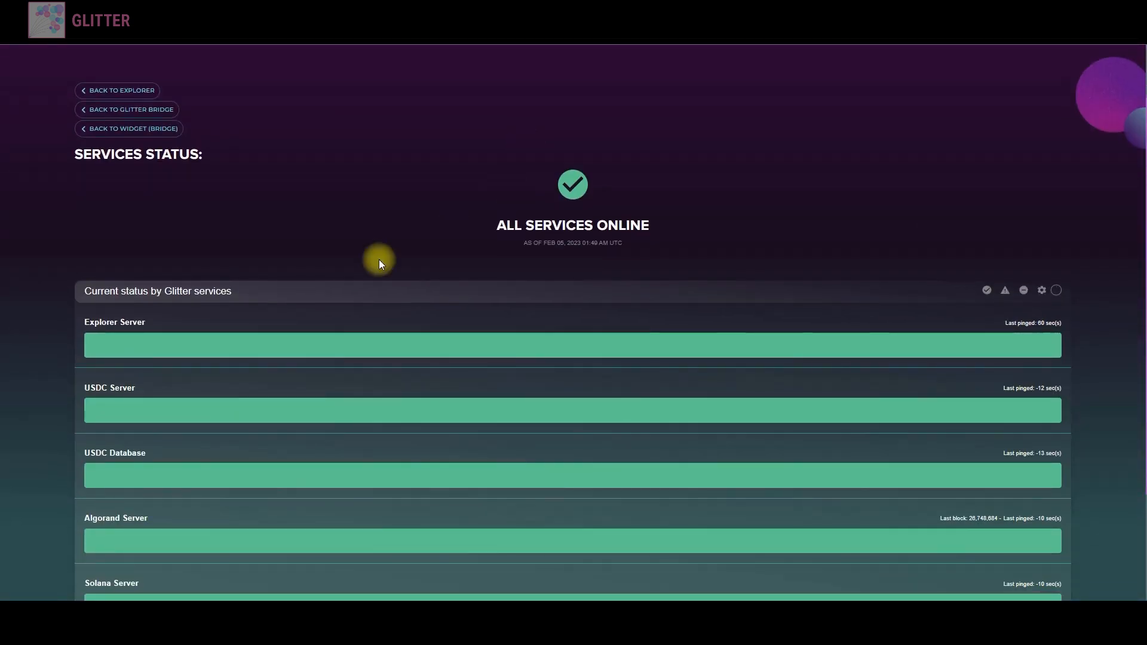
pyautogui.scroll(-3)
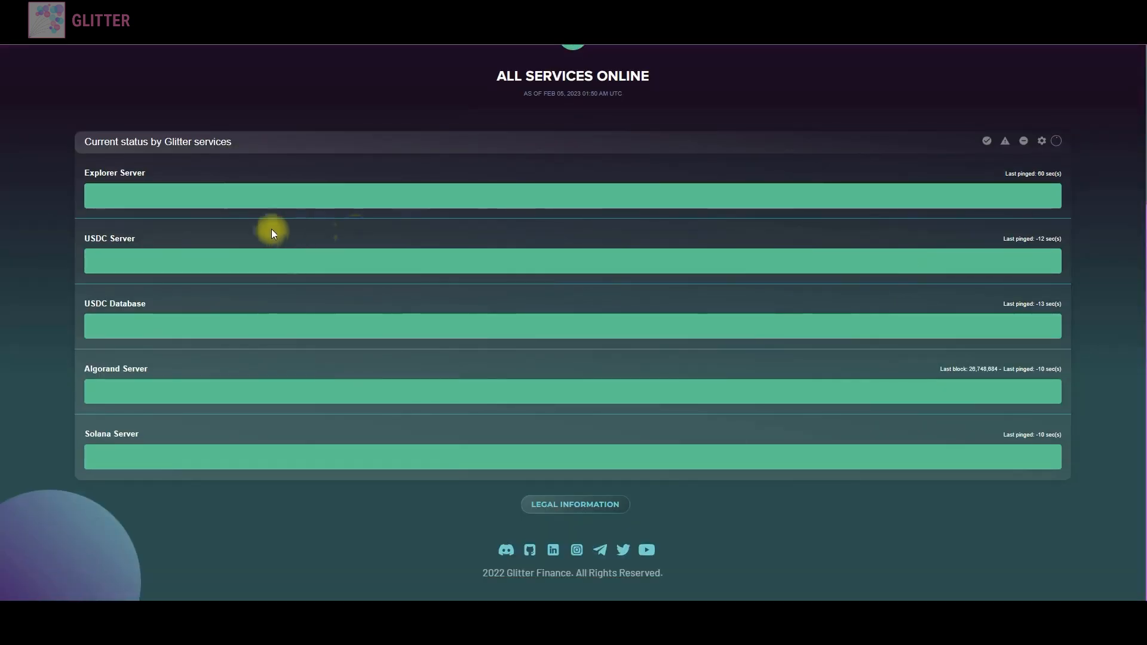
pyautogui.scroll(3)
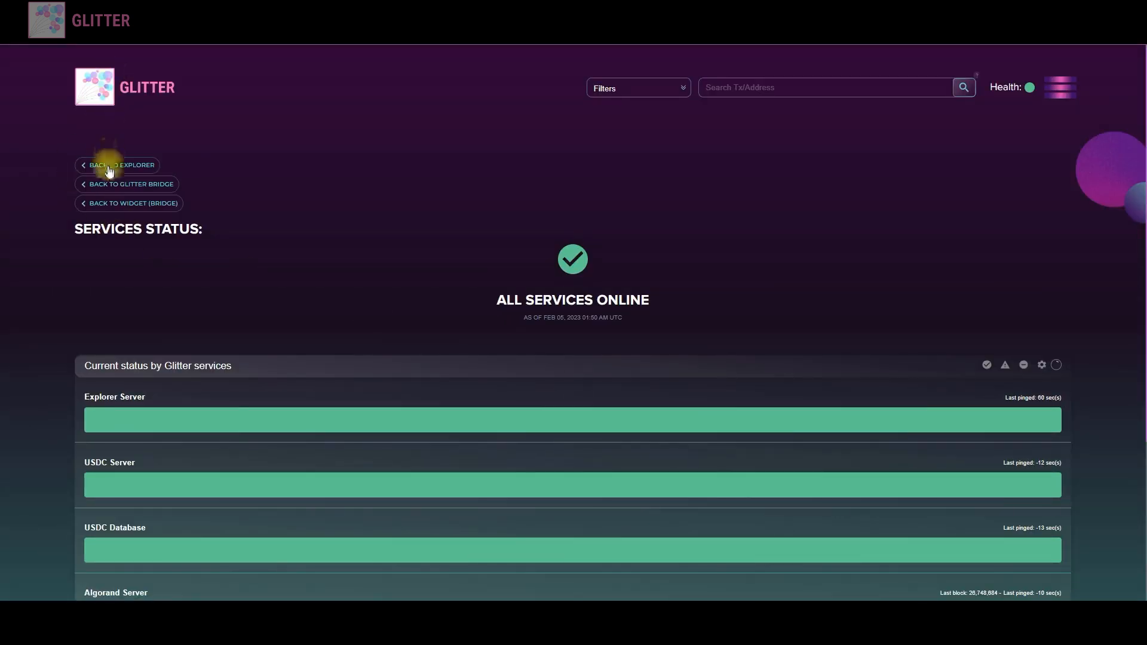
pyautogui.click(122, 165)
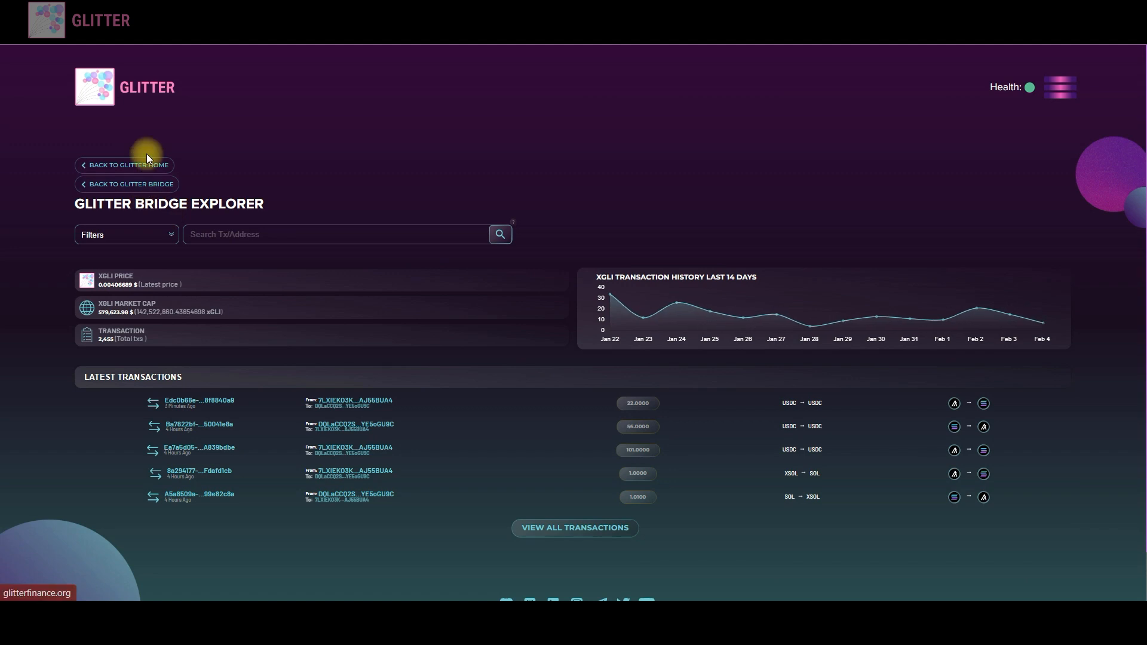
pyautogui.moveTo(155, 67)
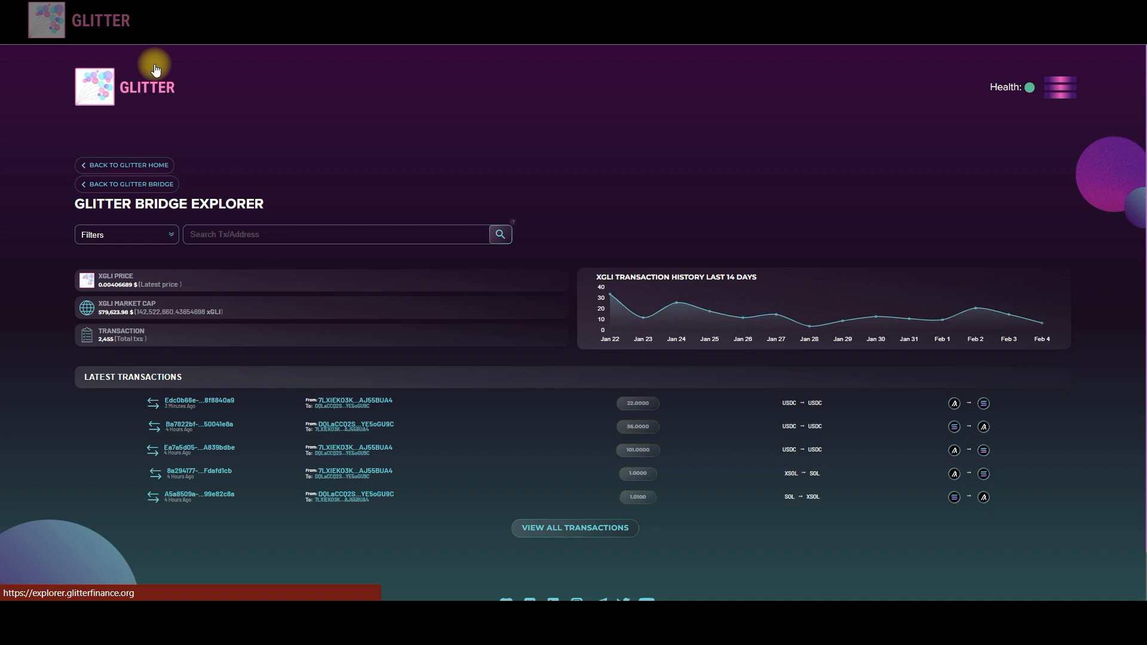
pyautogui.moveTo(148, 67)
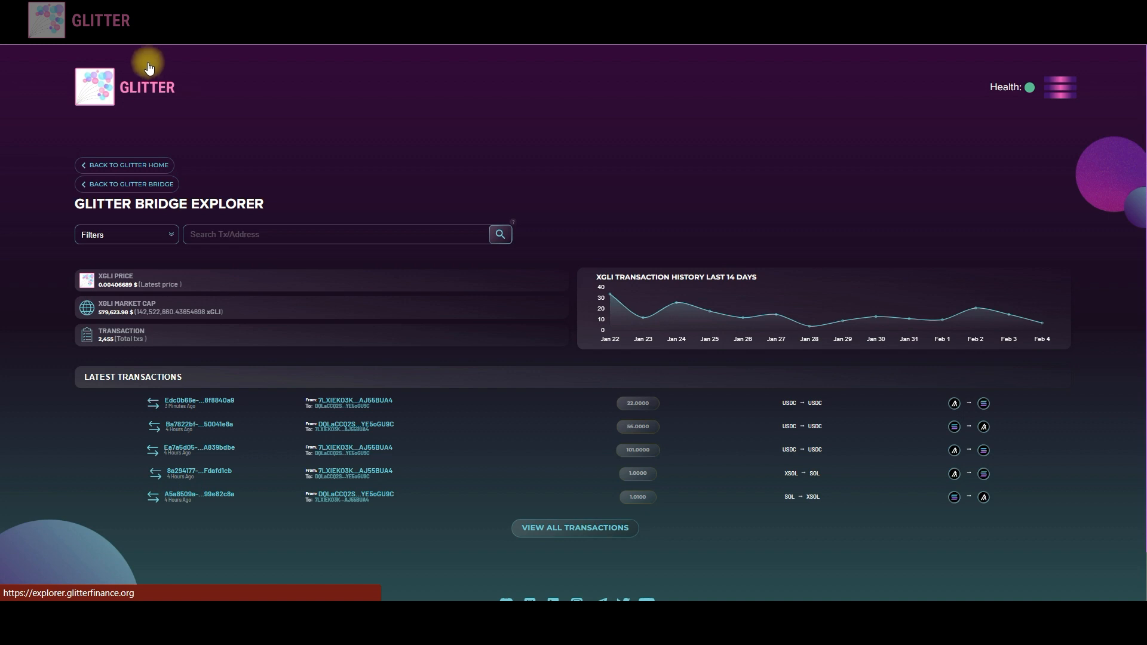